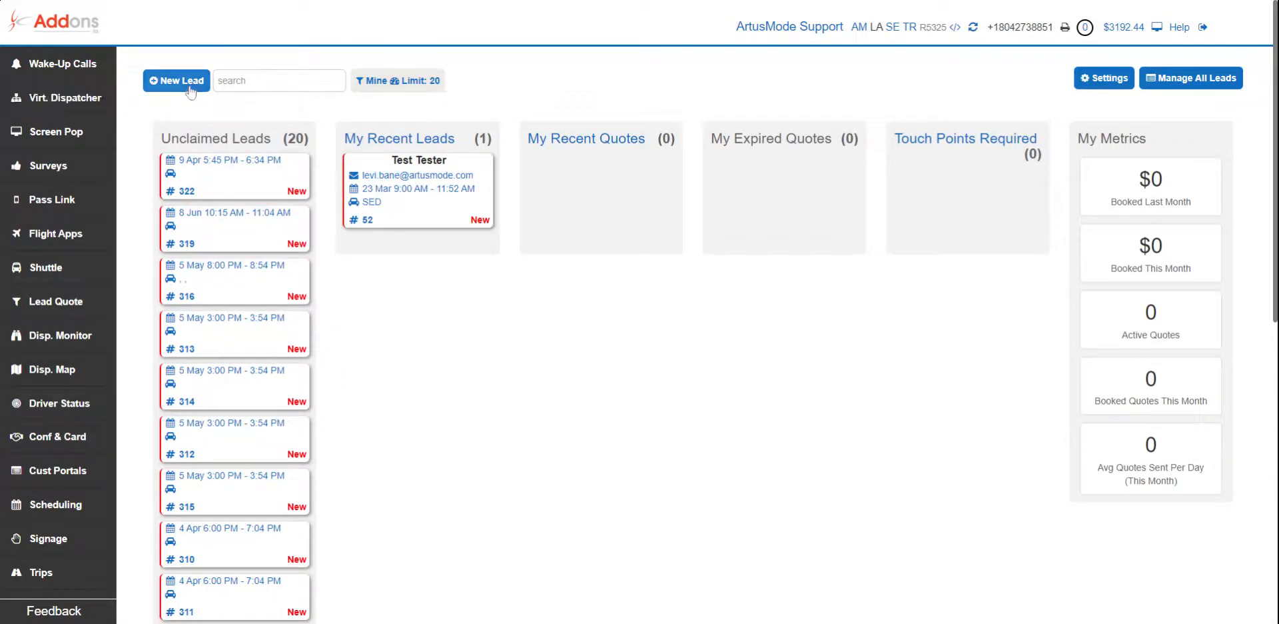
Reveal the Lead Quote section's submenu options from the dashboard sidebar.
click(55, 301)
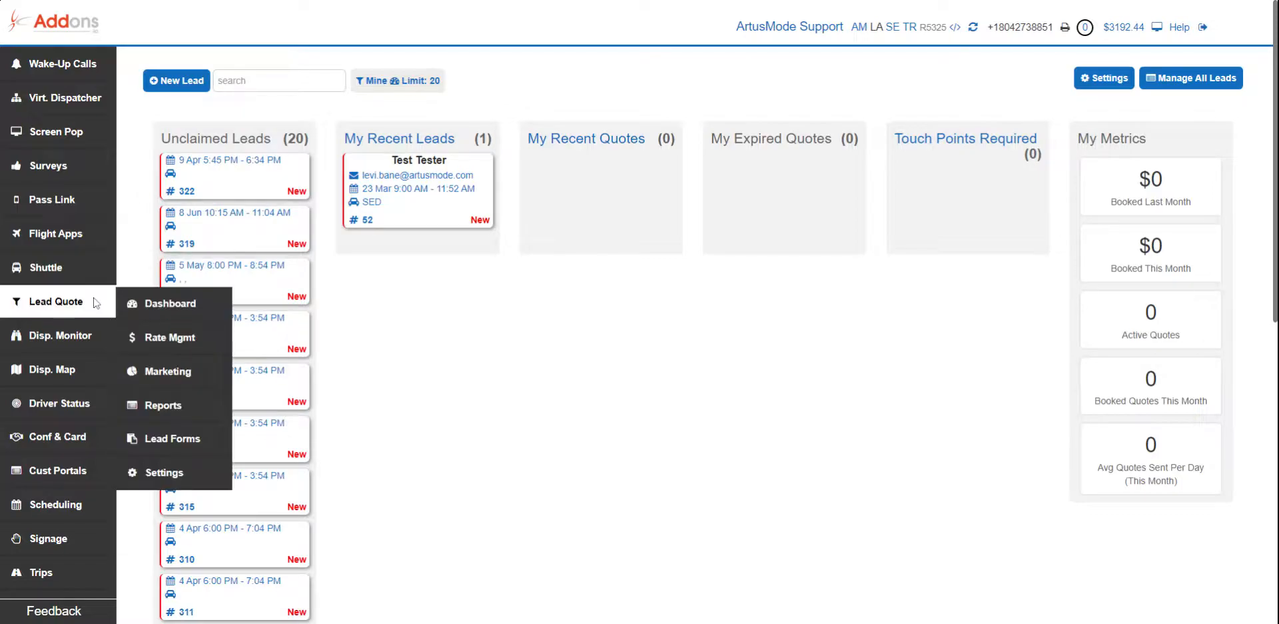
mouse_move(169, 311)
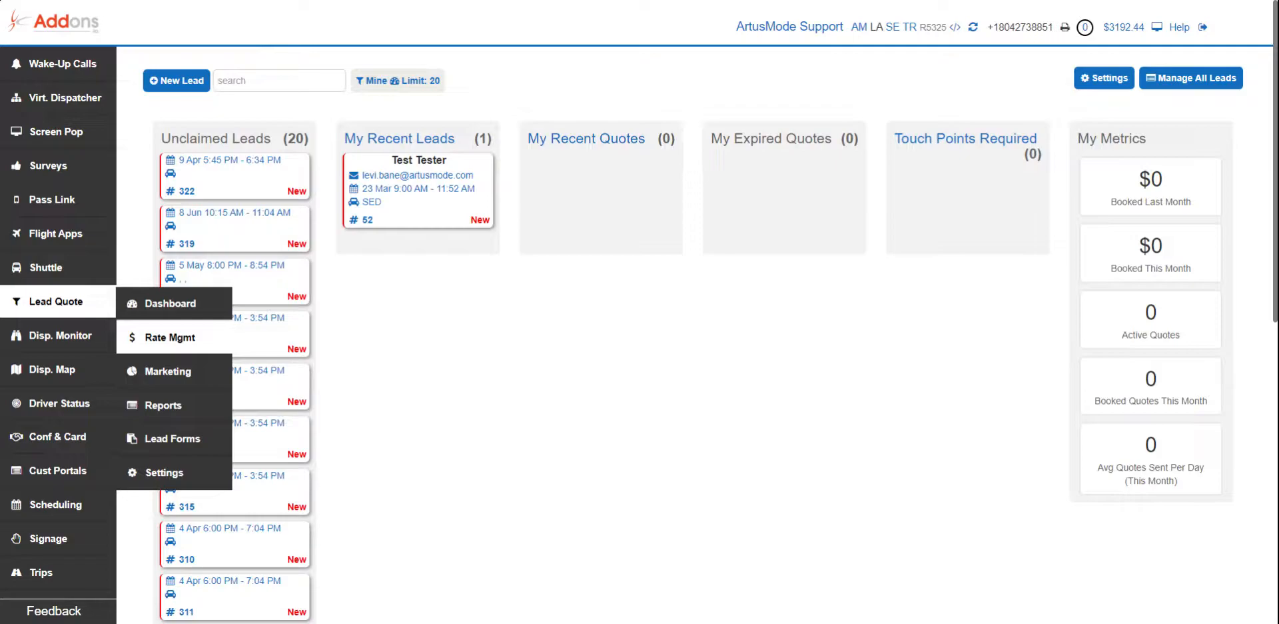
mouse_move(171, 337)
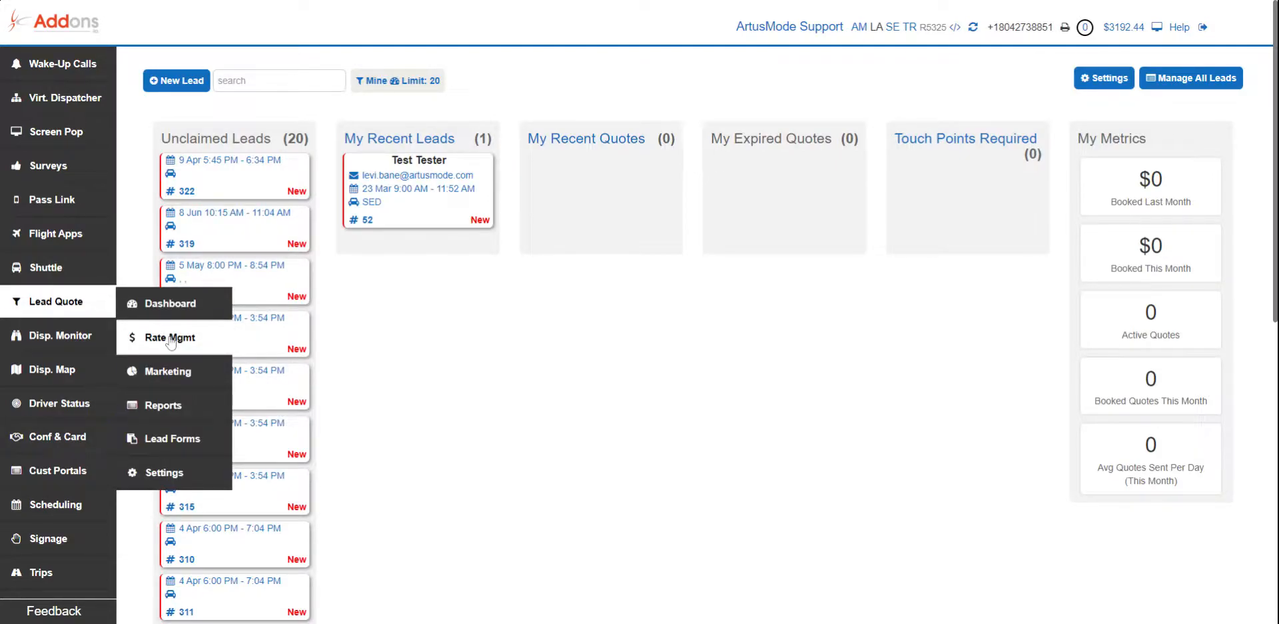
Go to Rate Mgmt and bring up the Line Items list showing the 20% Gratuity item.
click(169, 337)
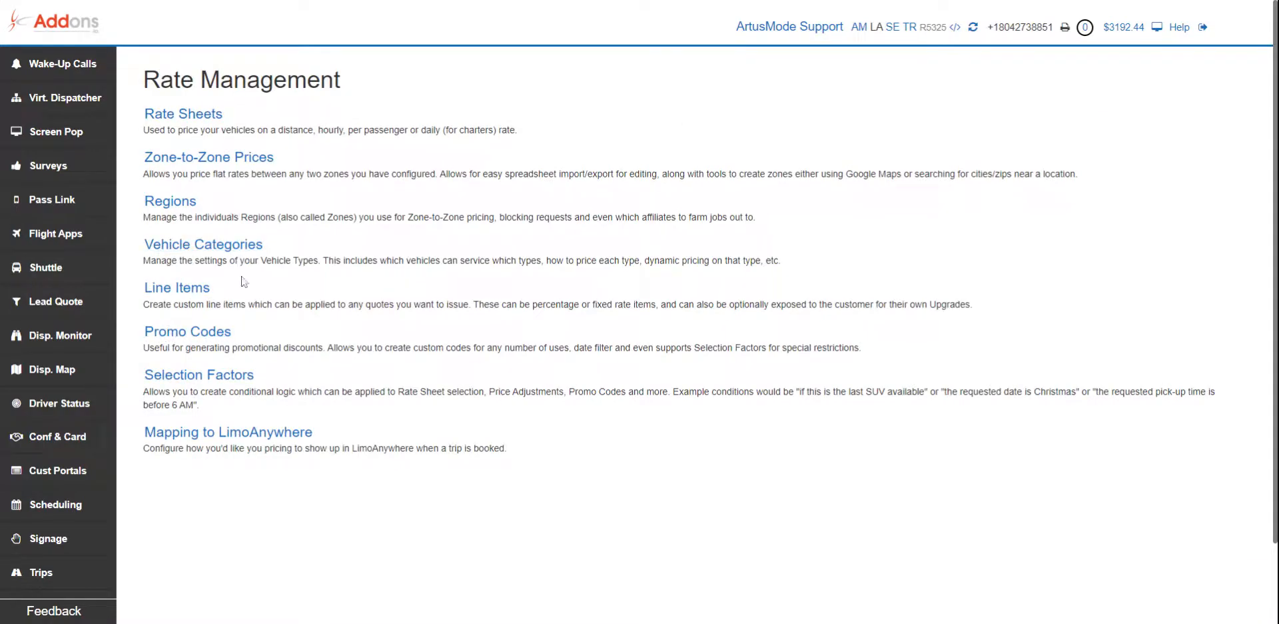
mouse_move(176, 287)
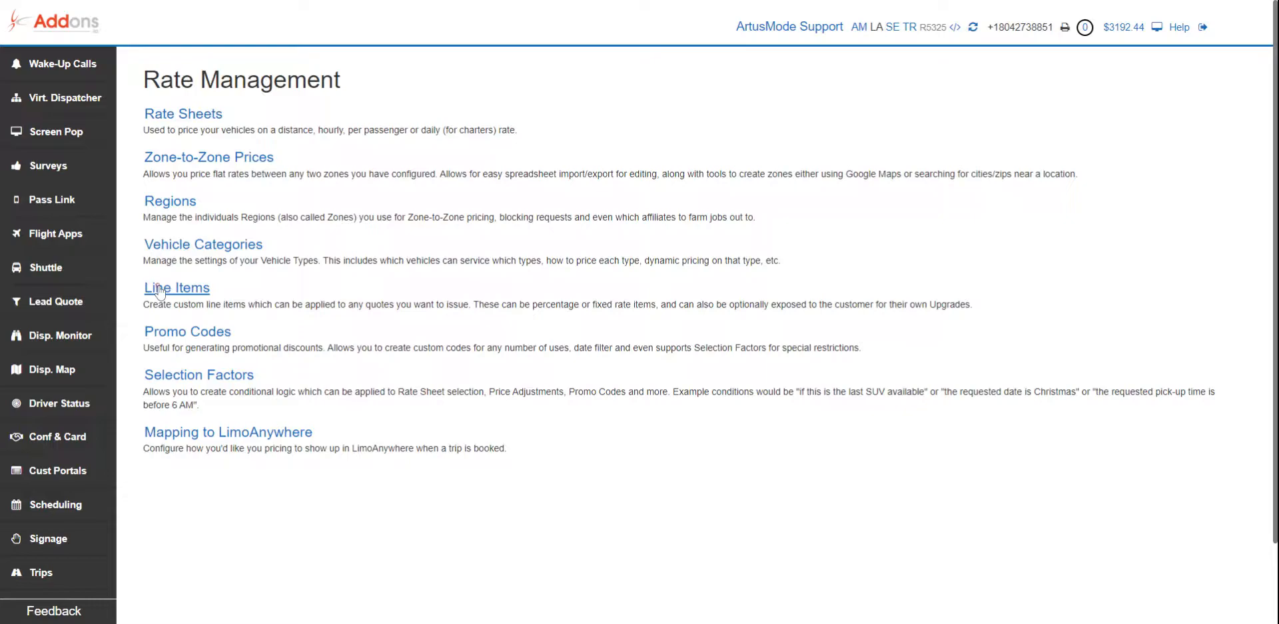
click(176, 288)
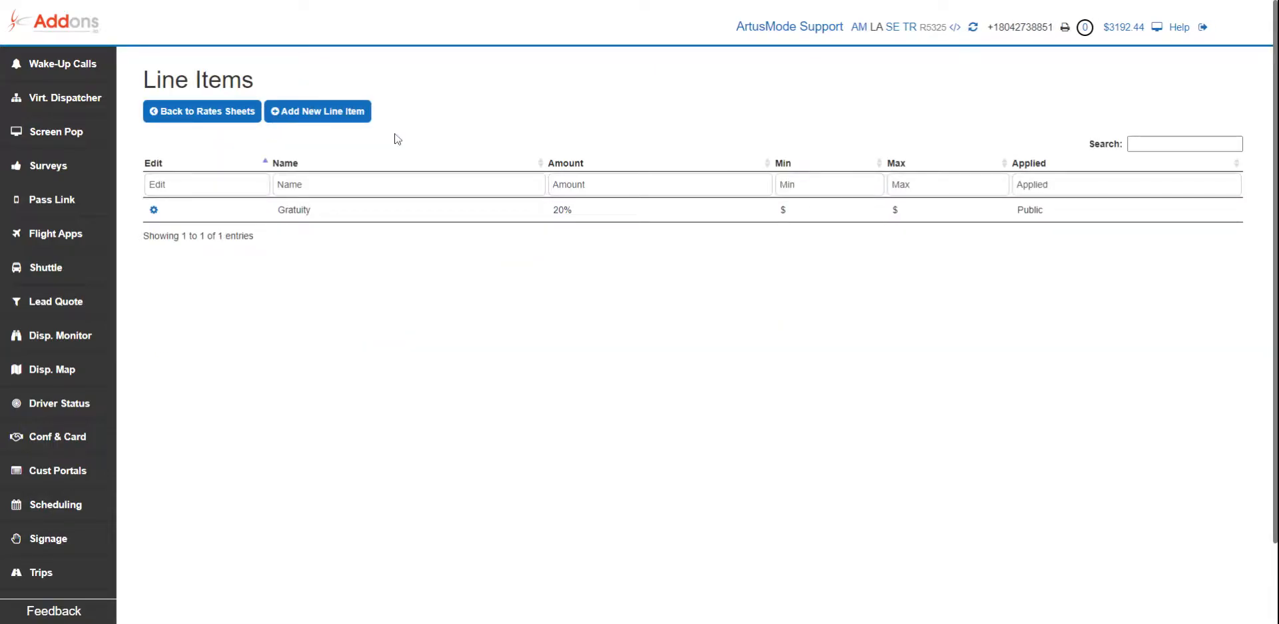
mouse_move(317, 110)
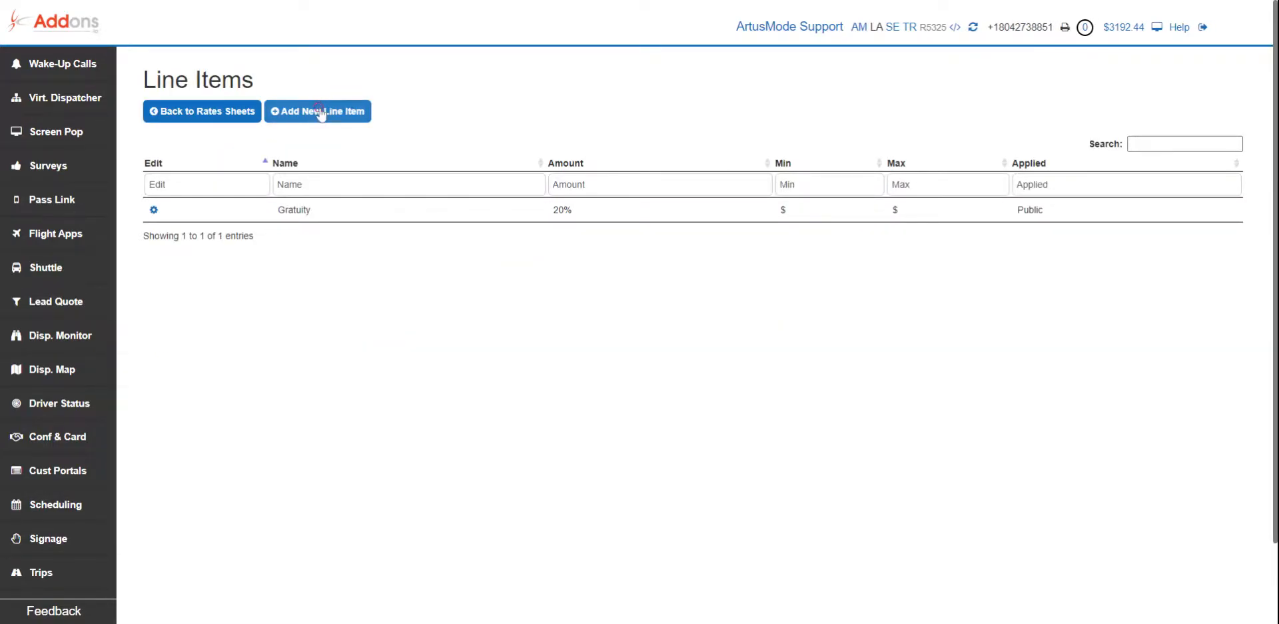
Start a new line item named '18% Gratuity', charged as 18 percent, applied to Public.
click(317, 110)
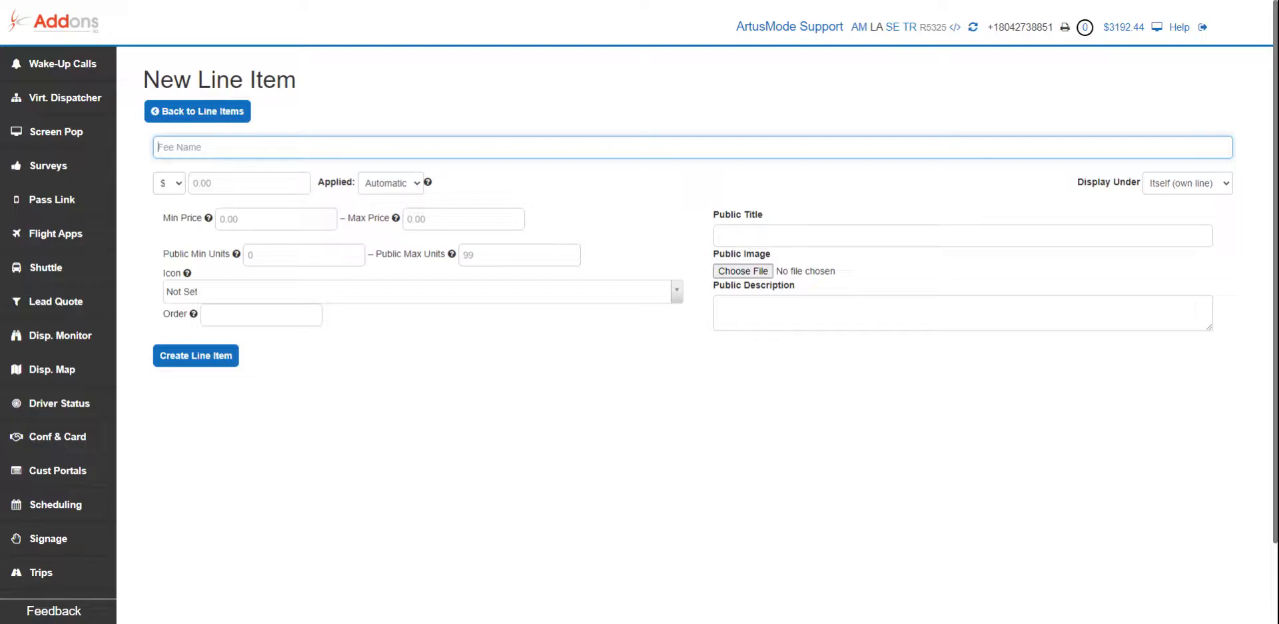
text(18%)
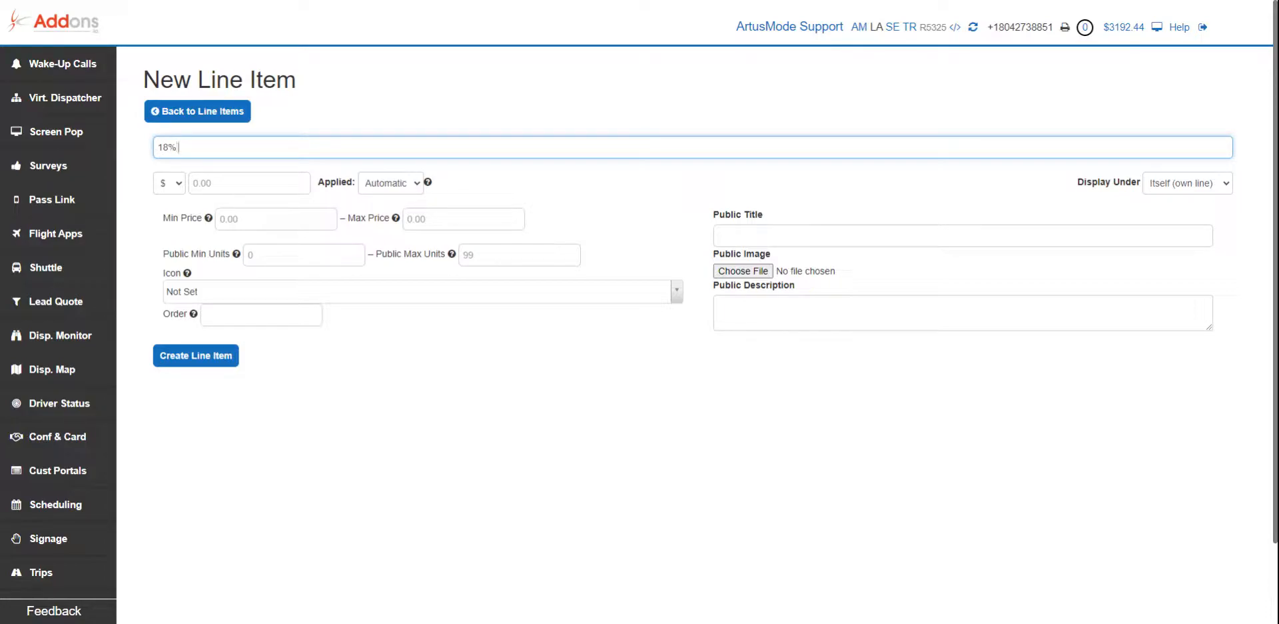
text(Gratuit)
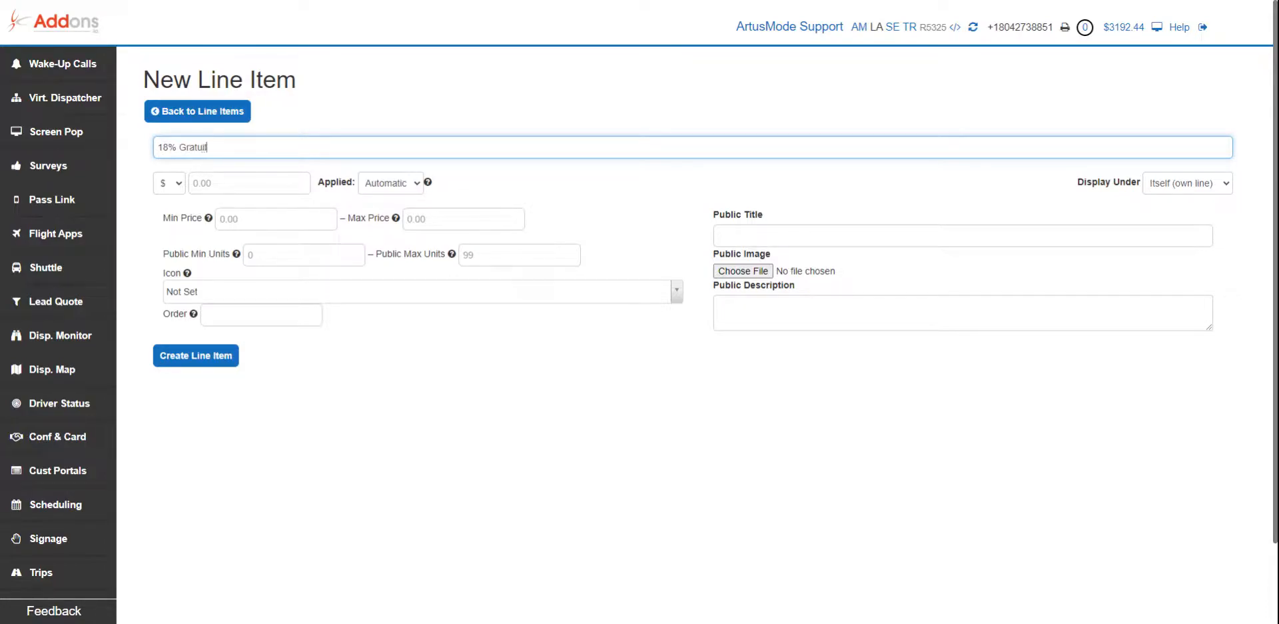
text(ty)
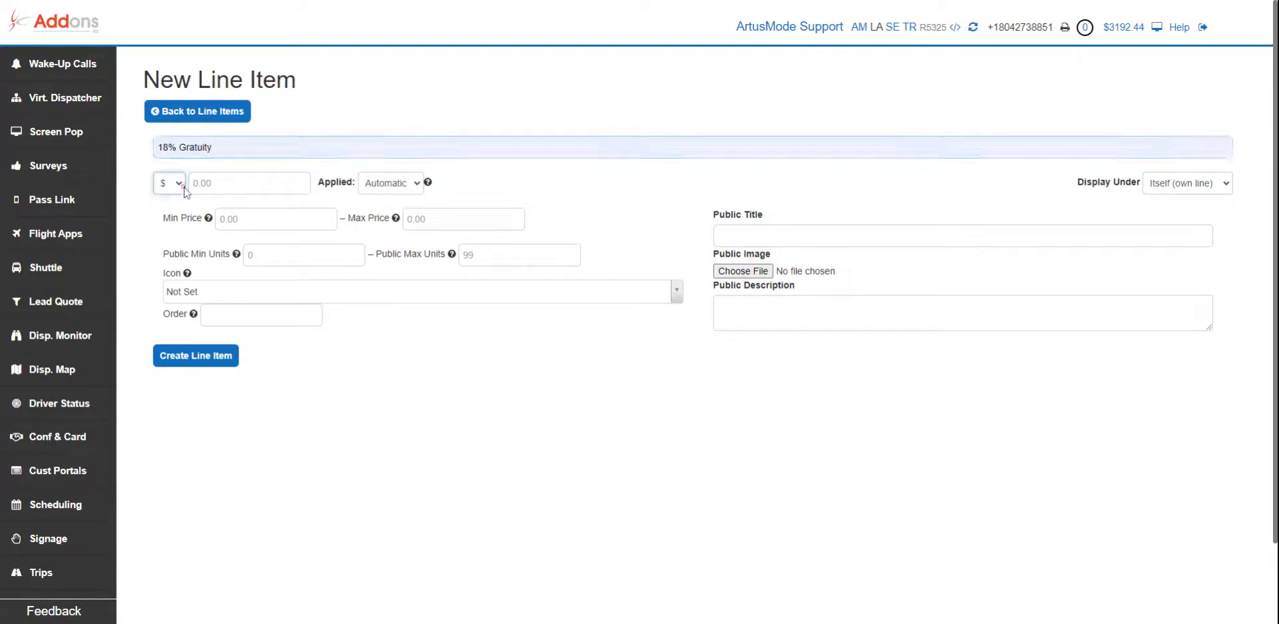
click(169, 182)
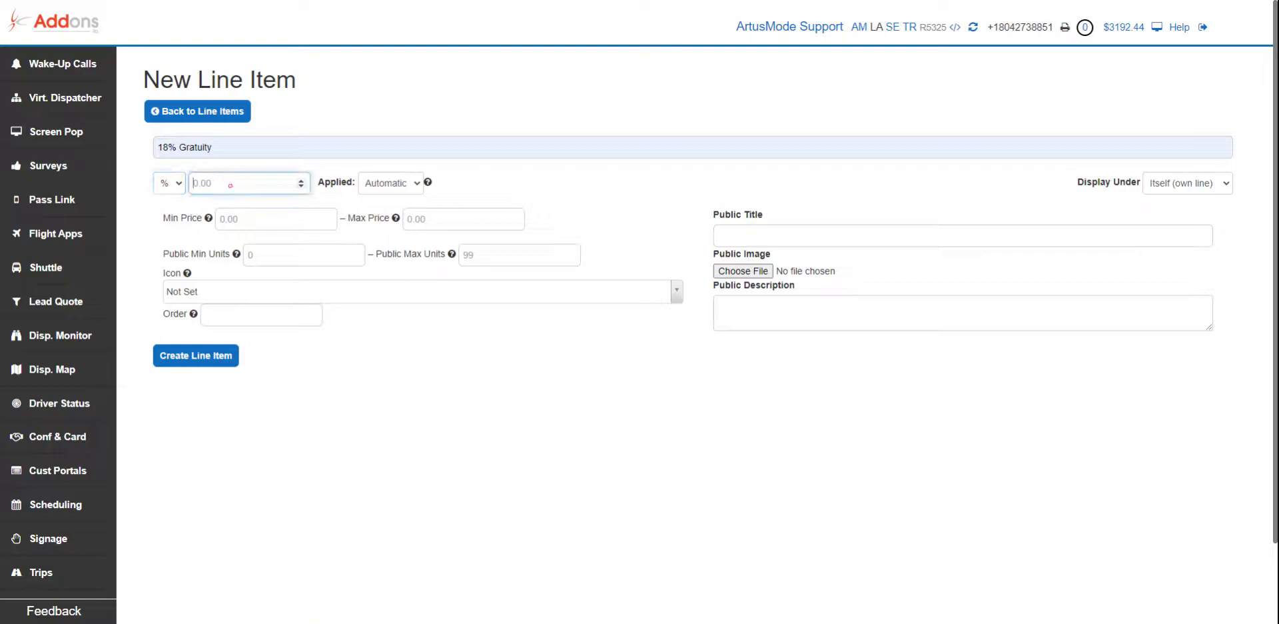
text(18)
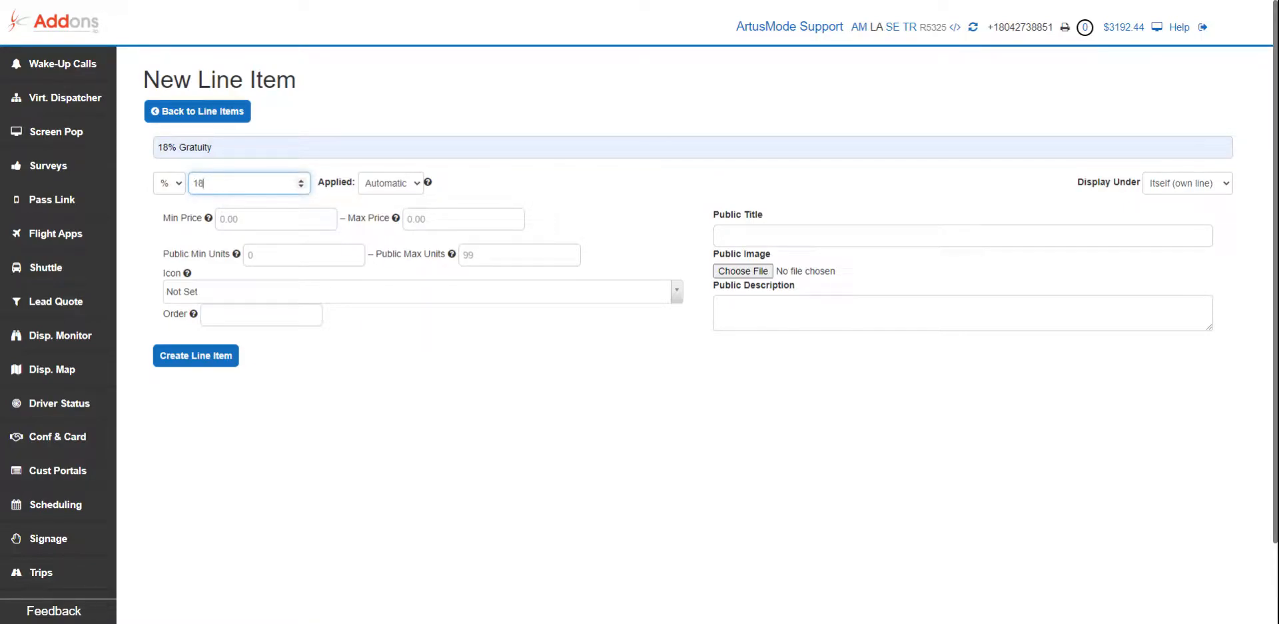
mouse_move(373, 194)
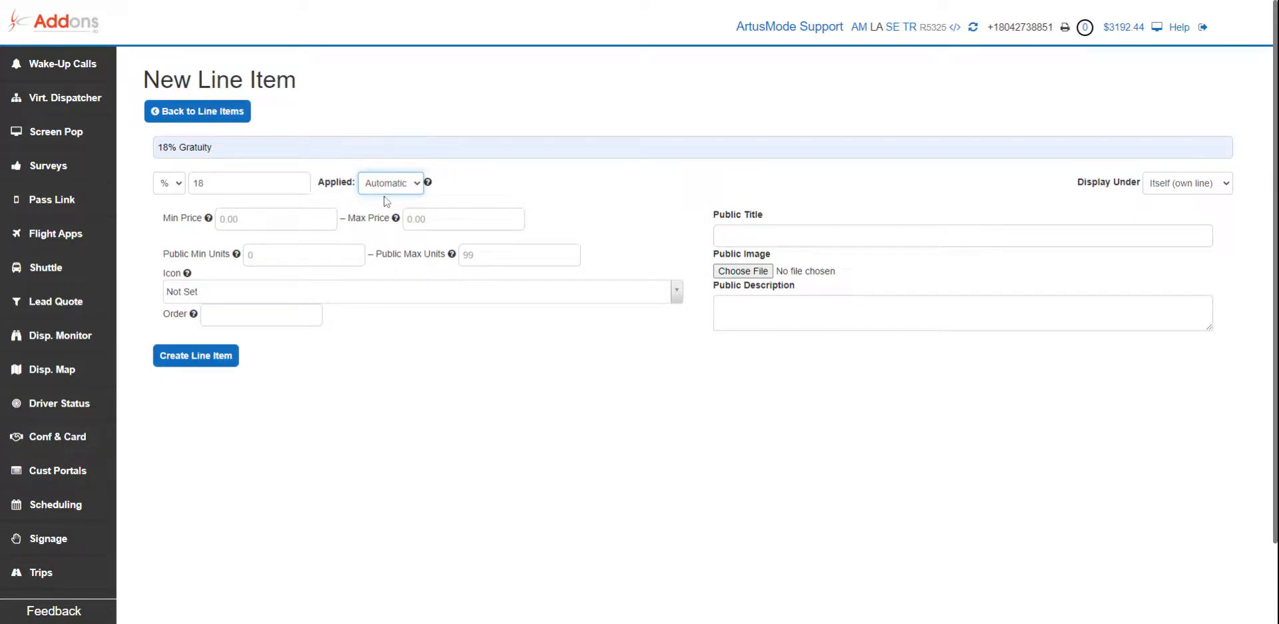
click(390, 183)
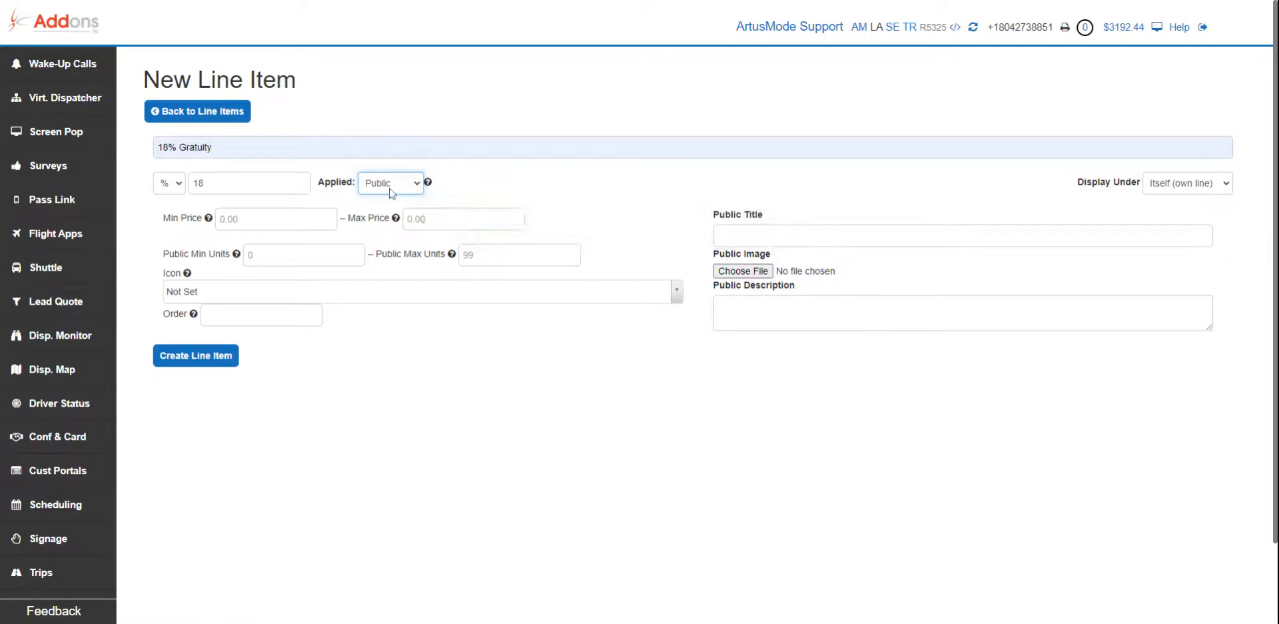
Enter the public title '18% Gratuity' for the new line item.
click(962, 235)
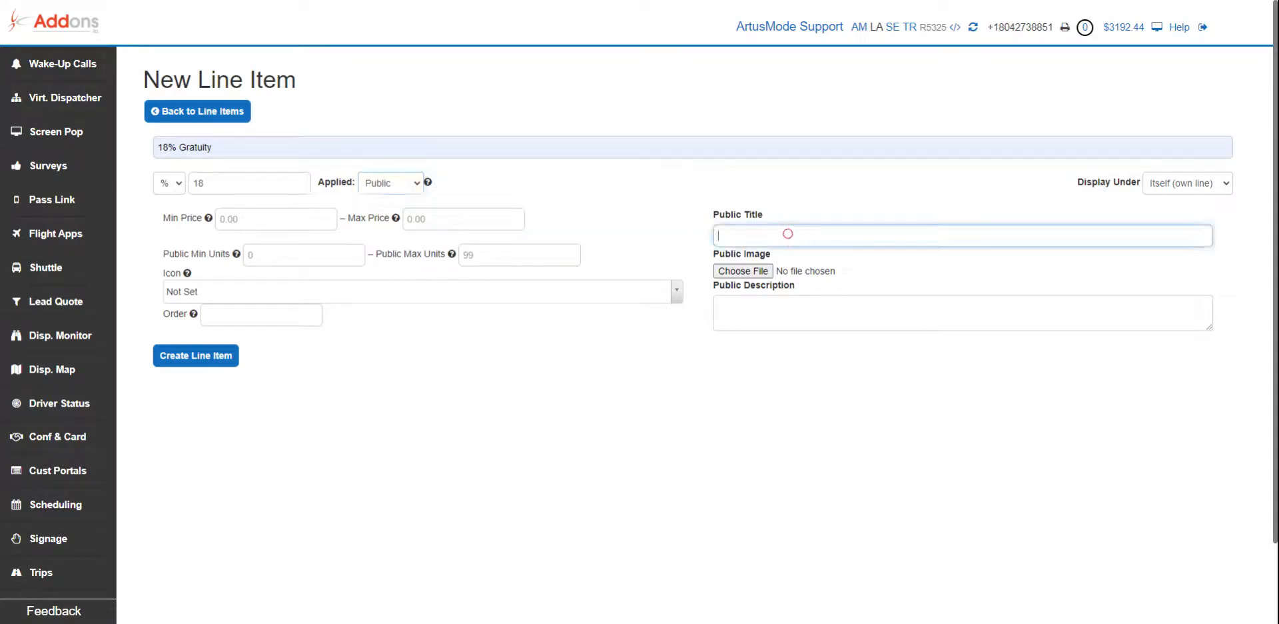
text(G)
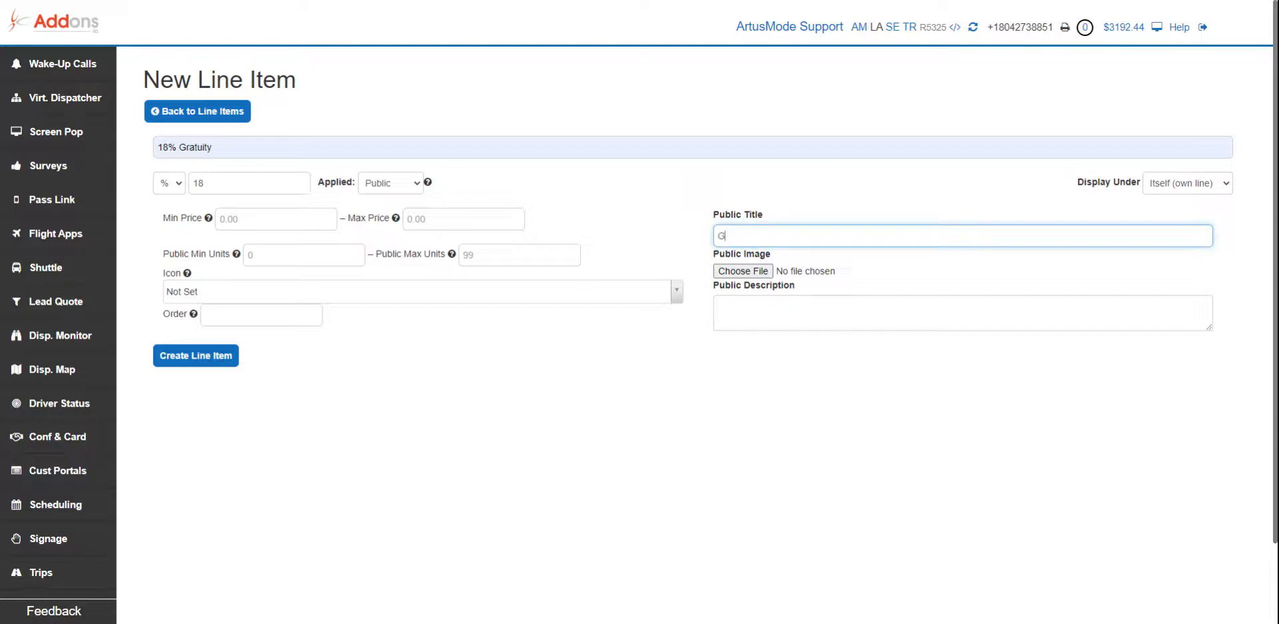
text(Gratuity 15%)
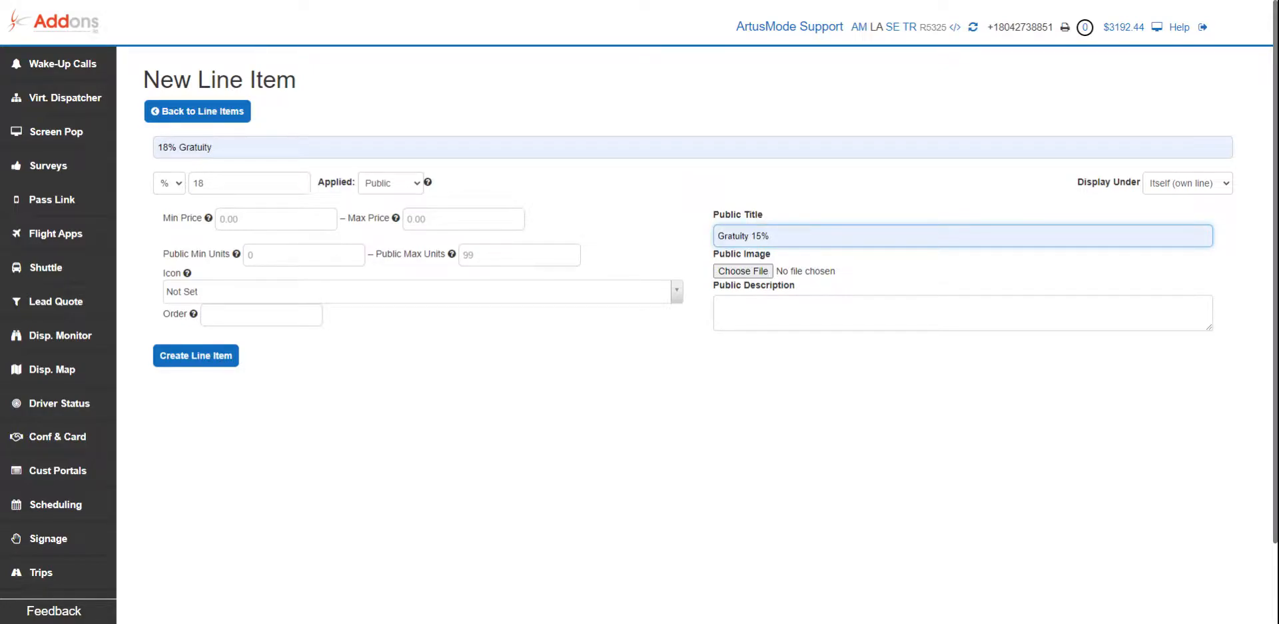
text(Gra)
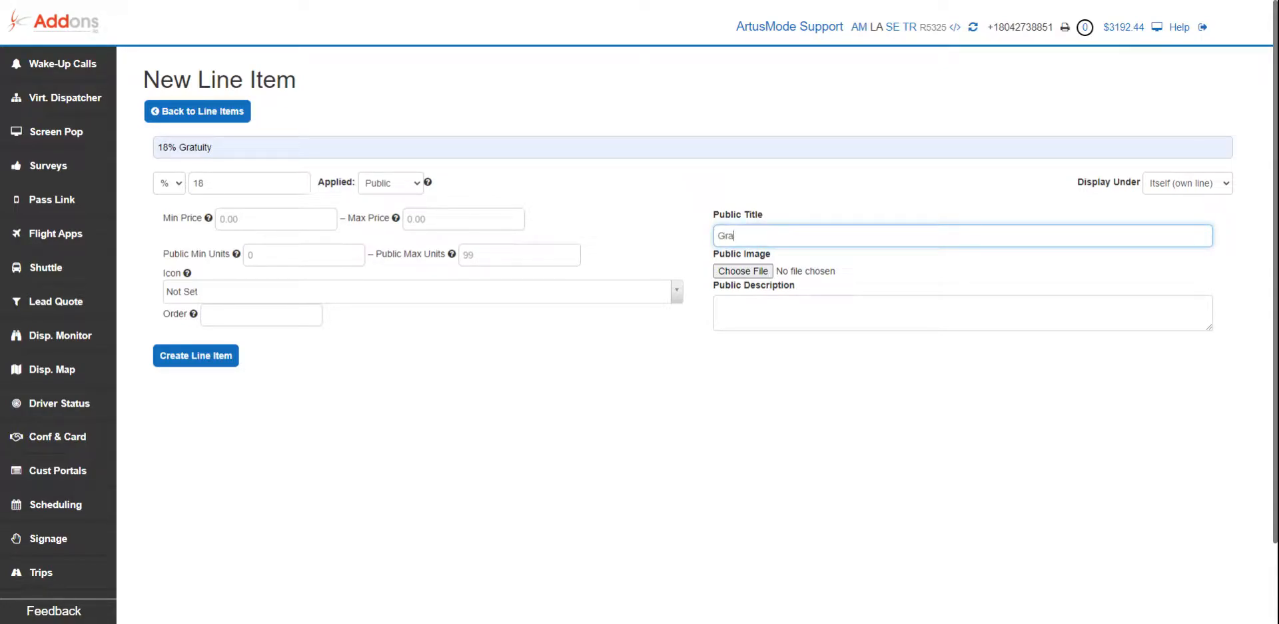
text(1)
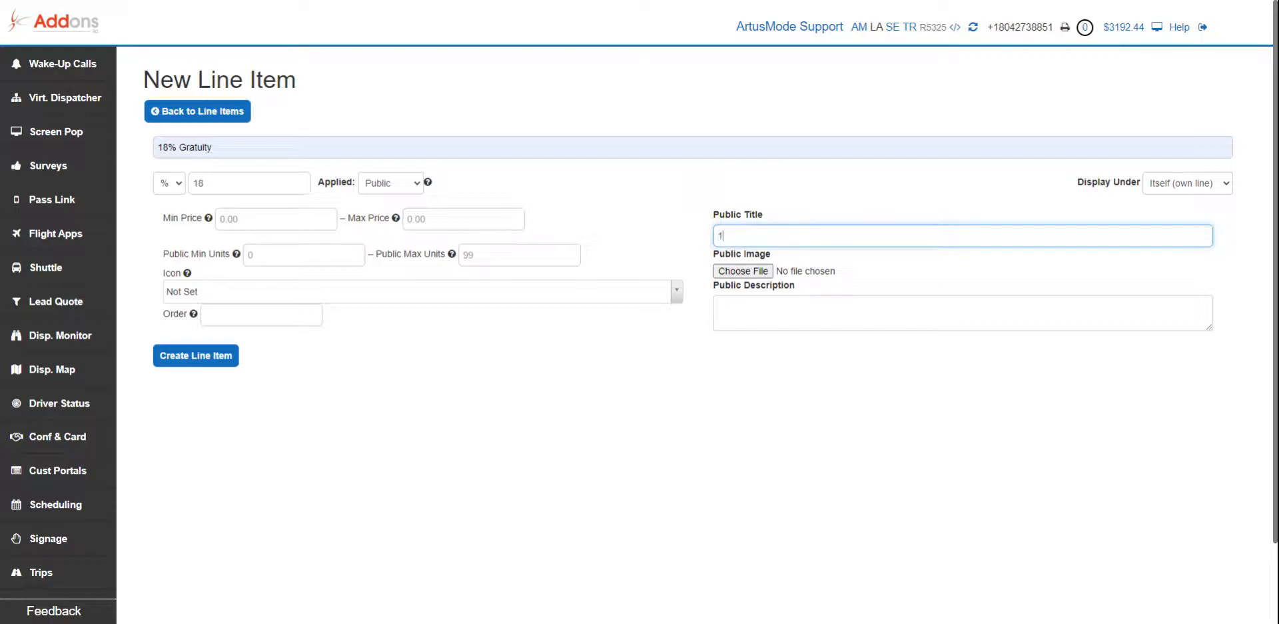
text(8% Gratuity)
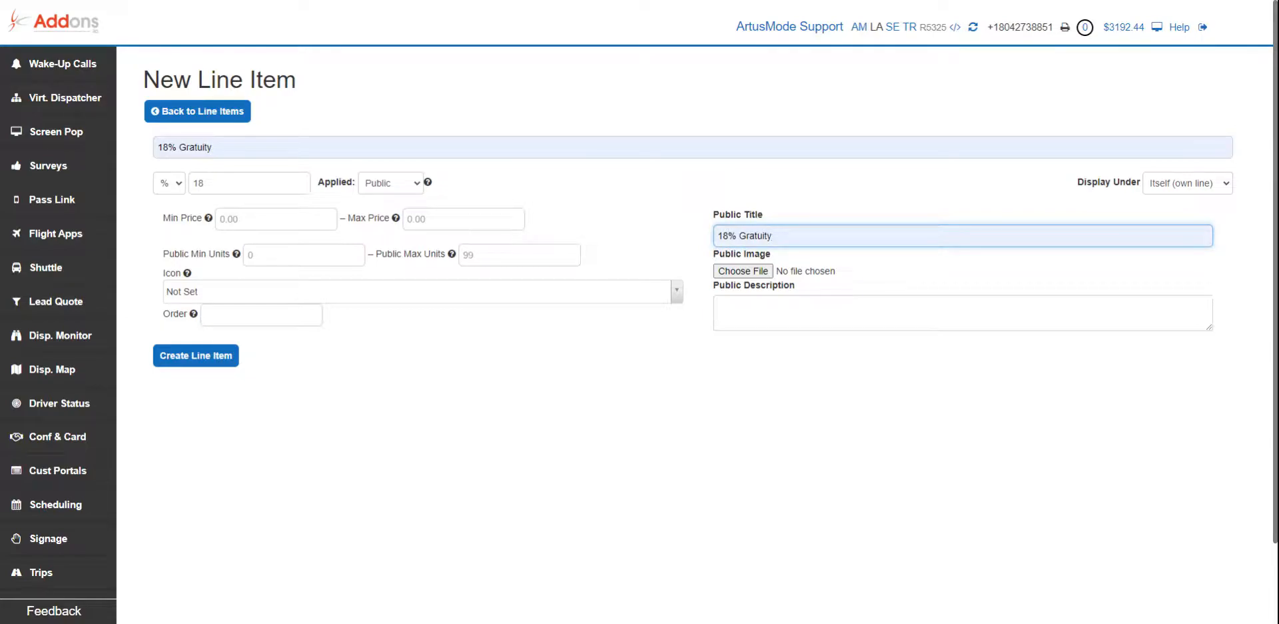
Set public description 'This gratuity goes directly to your chauffeur' and max price 99999999.
click(962, 313)
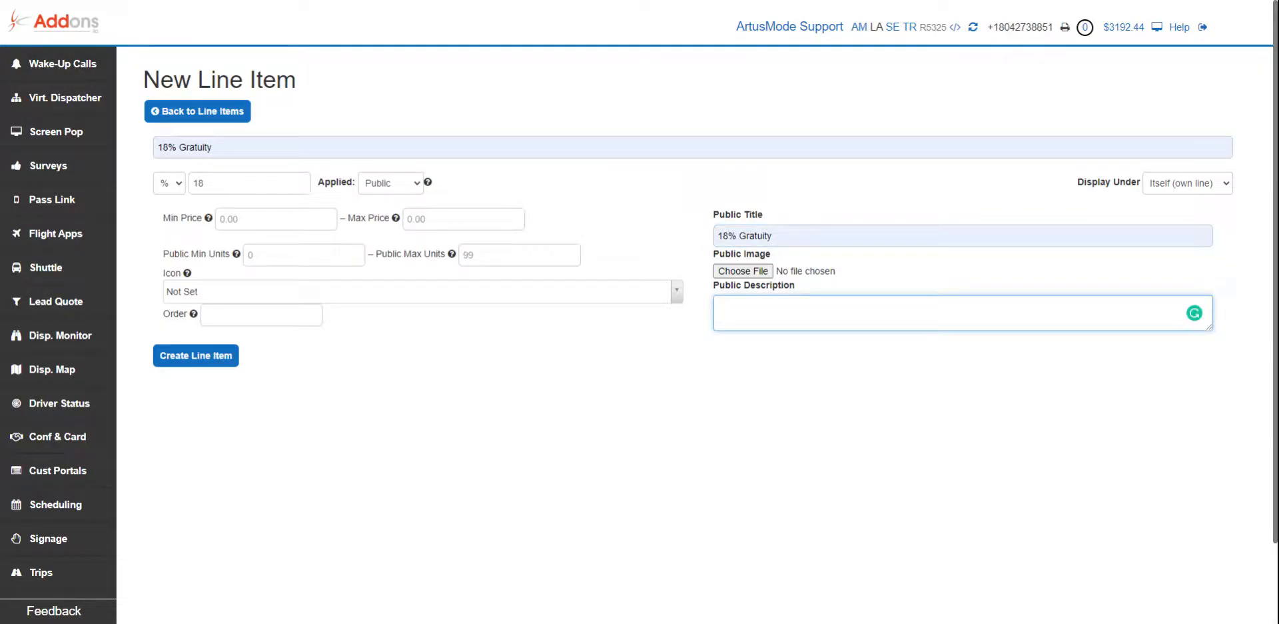
text(This g)
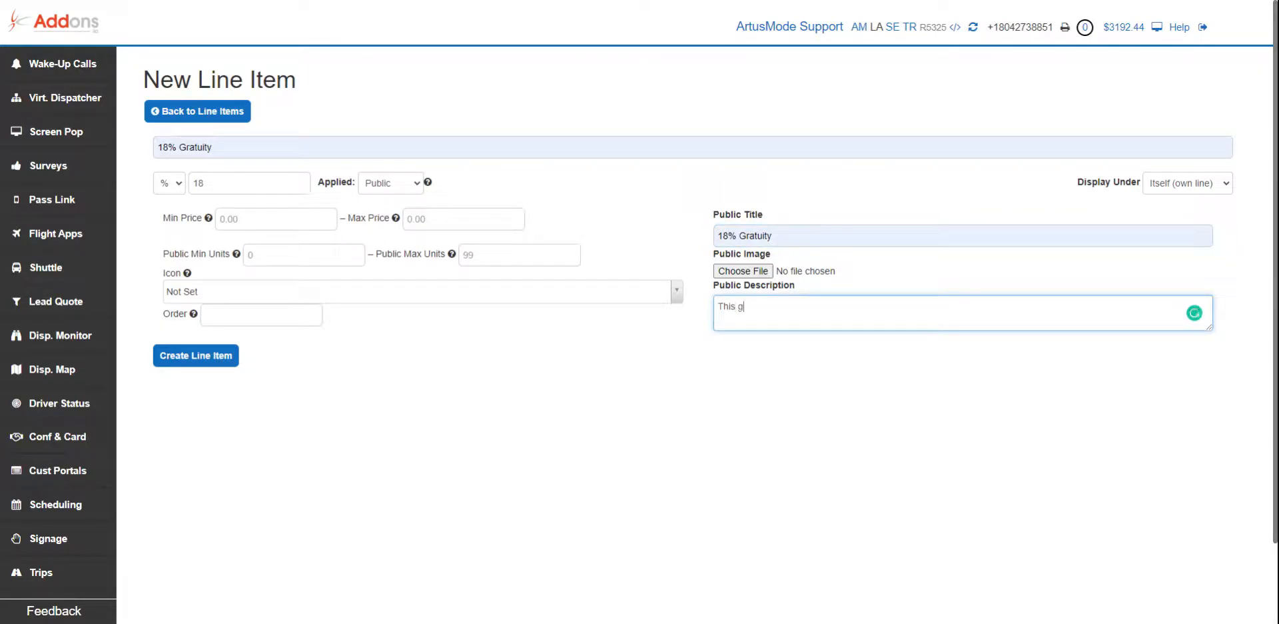
text(ratuity goes direct)
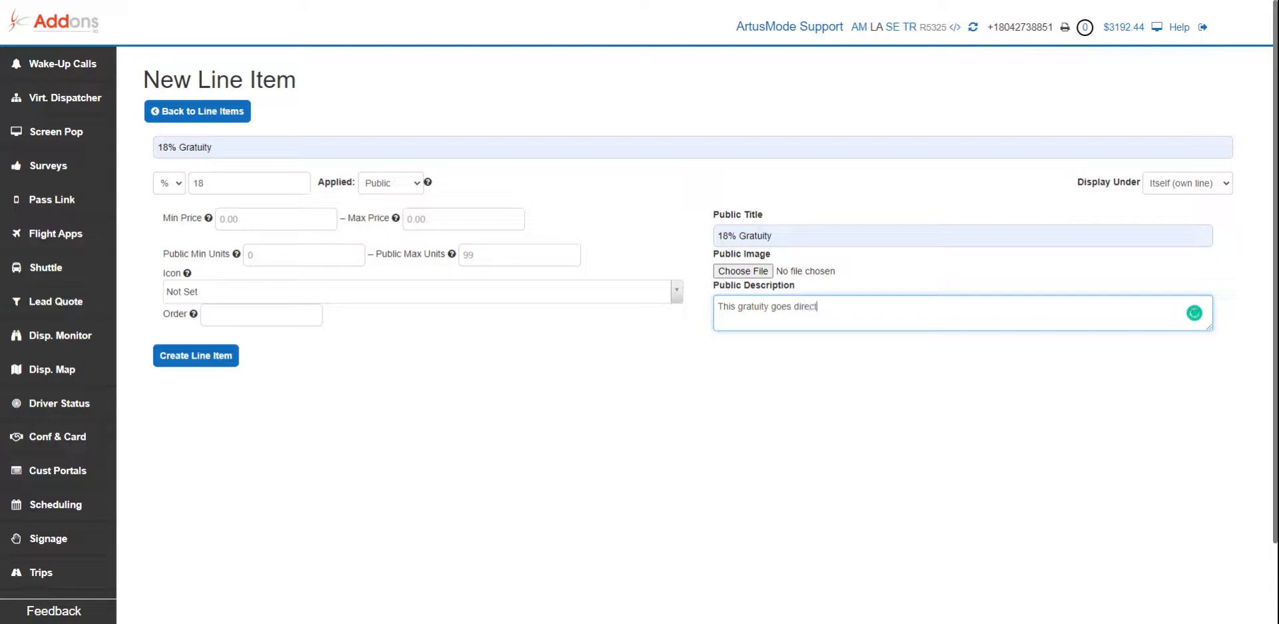
text(ly to your c)
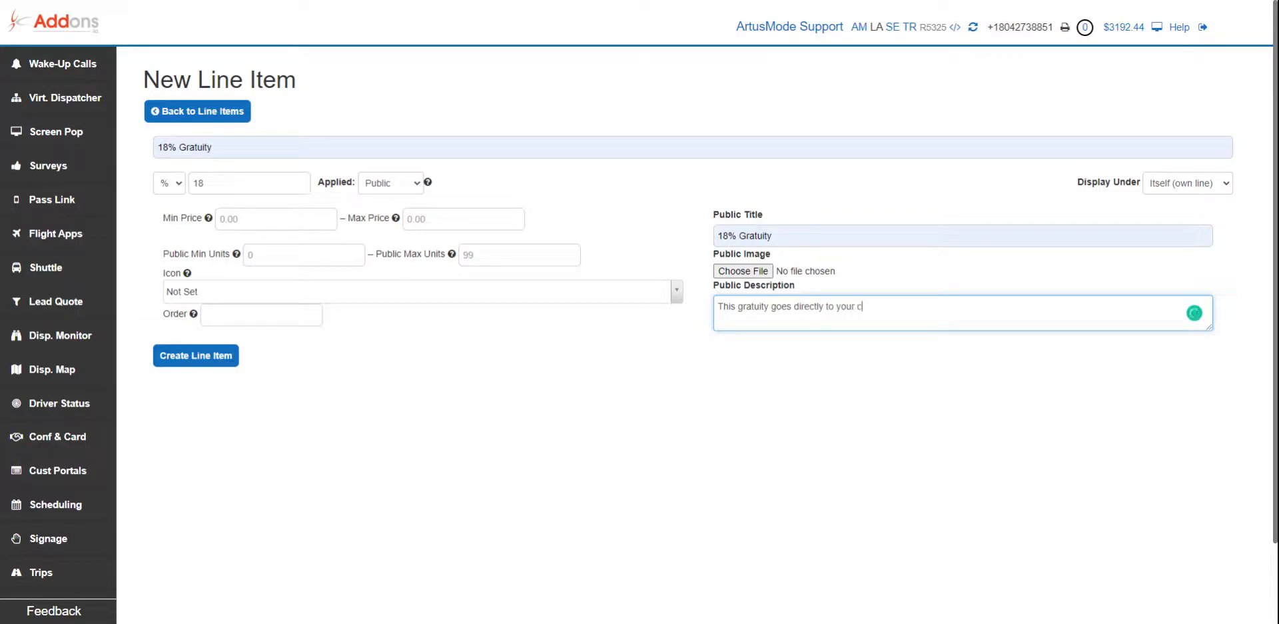
text(hauffuer)
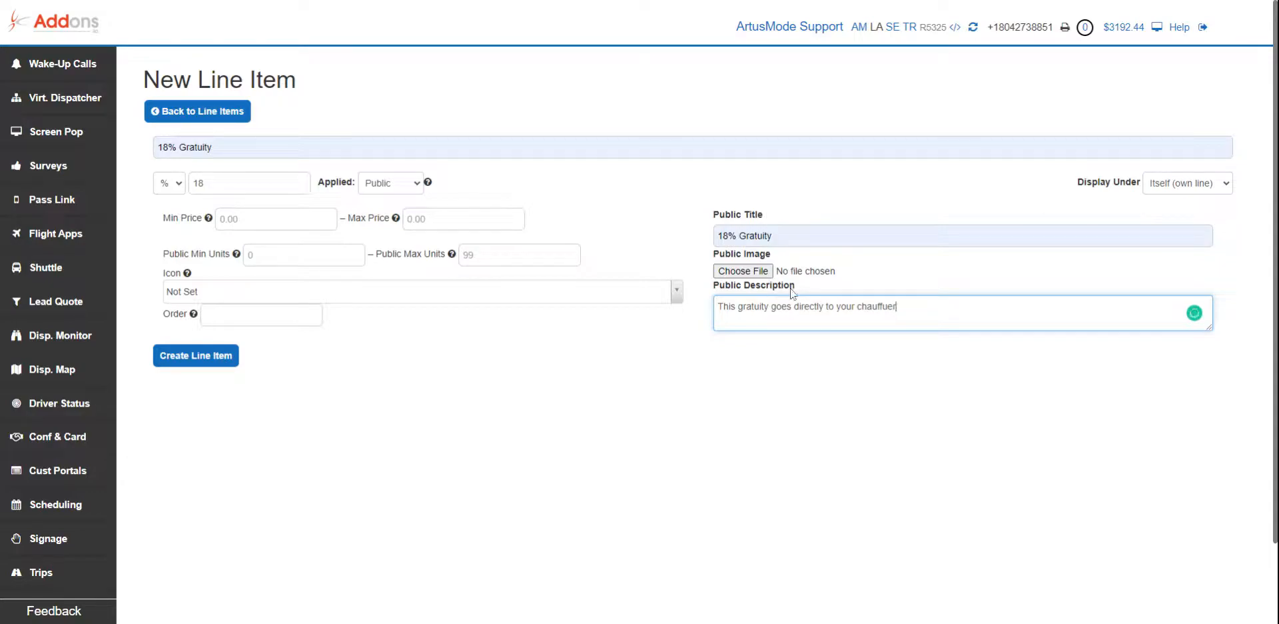
click(303, 254)
text(99999999)
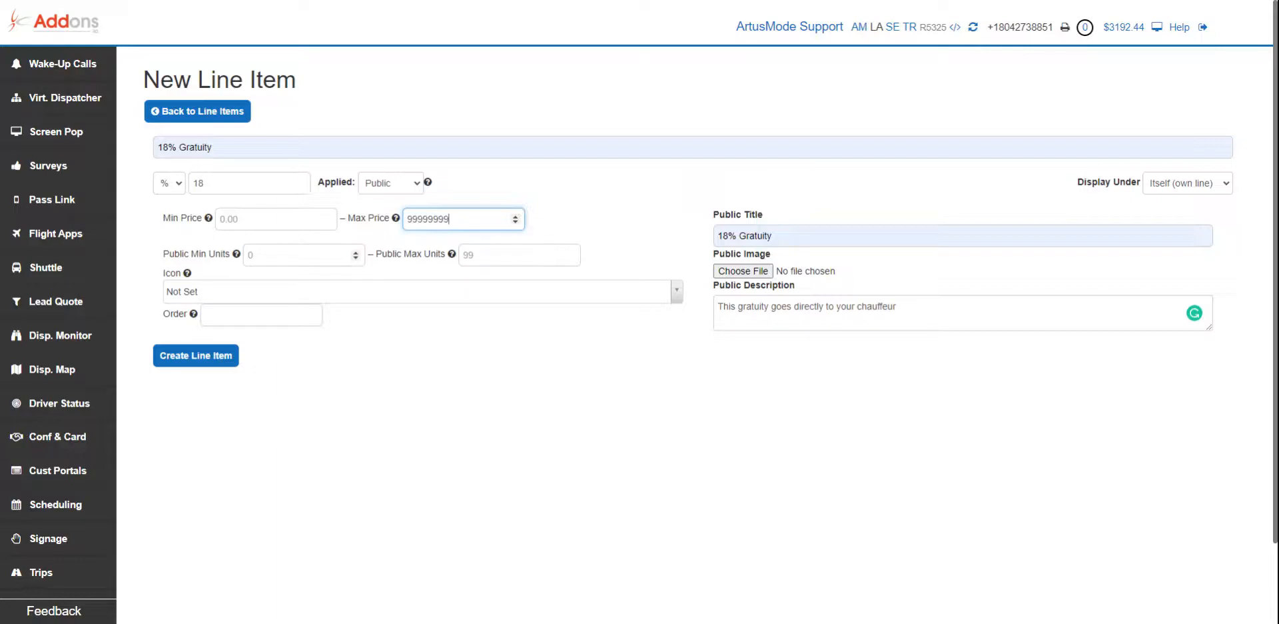
Set public minimum units to 0 and public maximum units to 1 per trip.
click(302, 255)
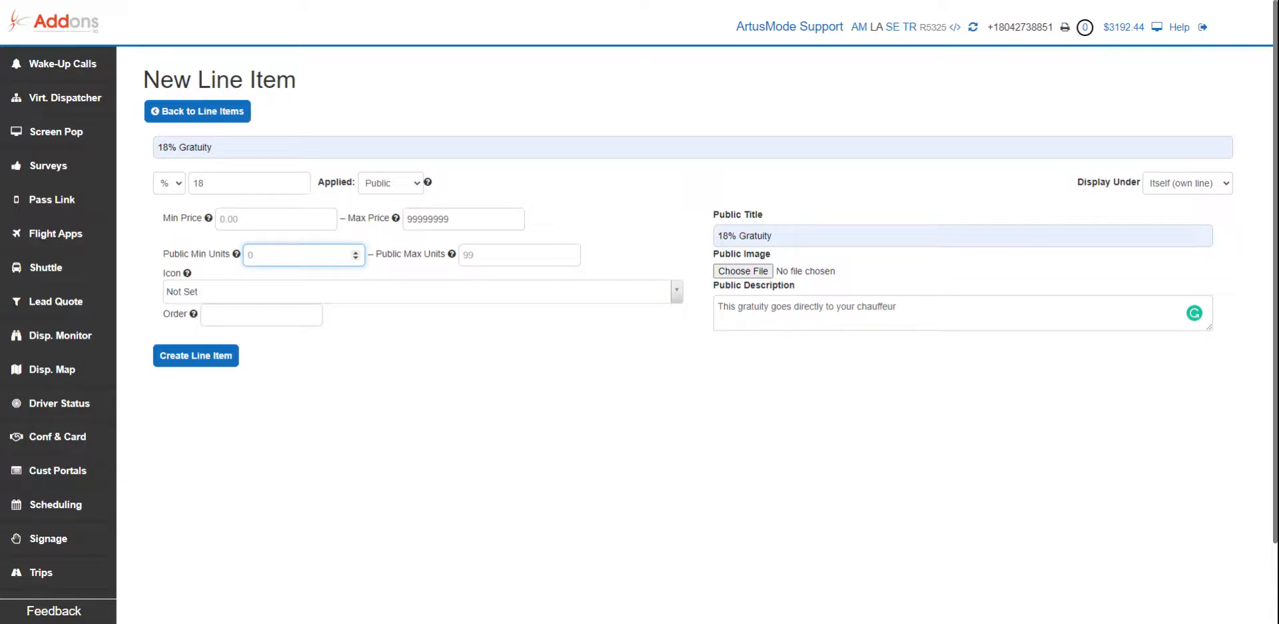
click(303, 255)
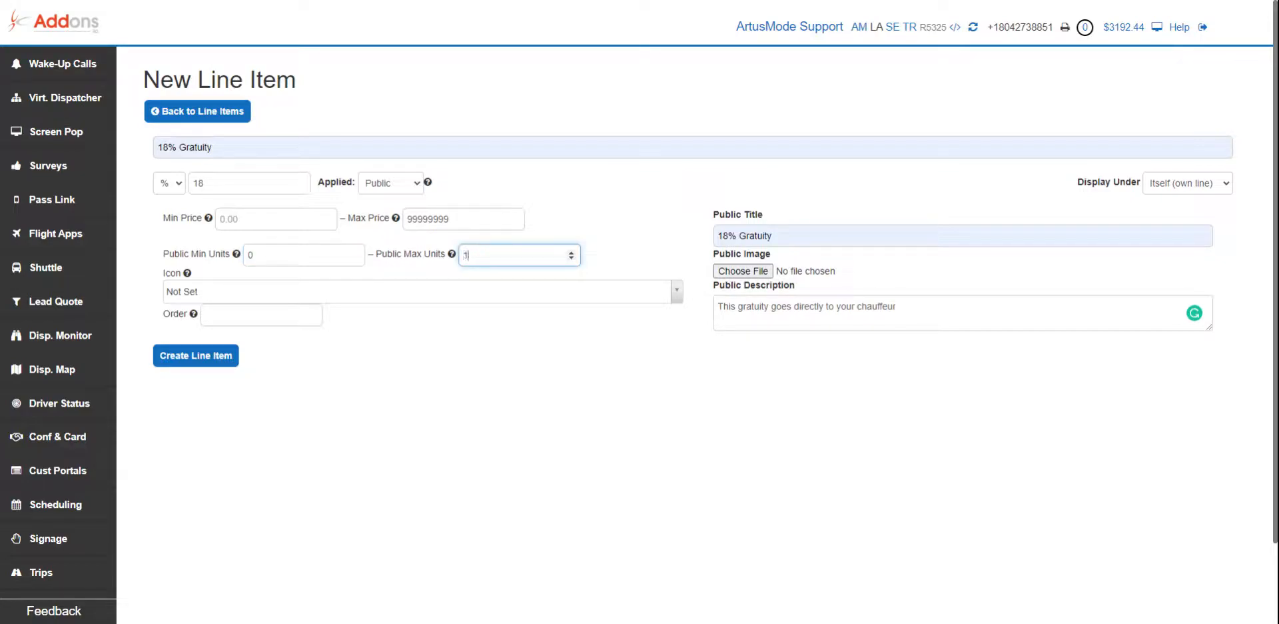
text(10)
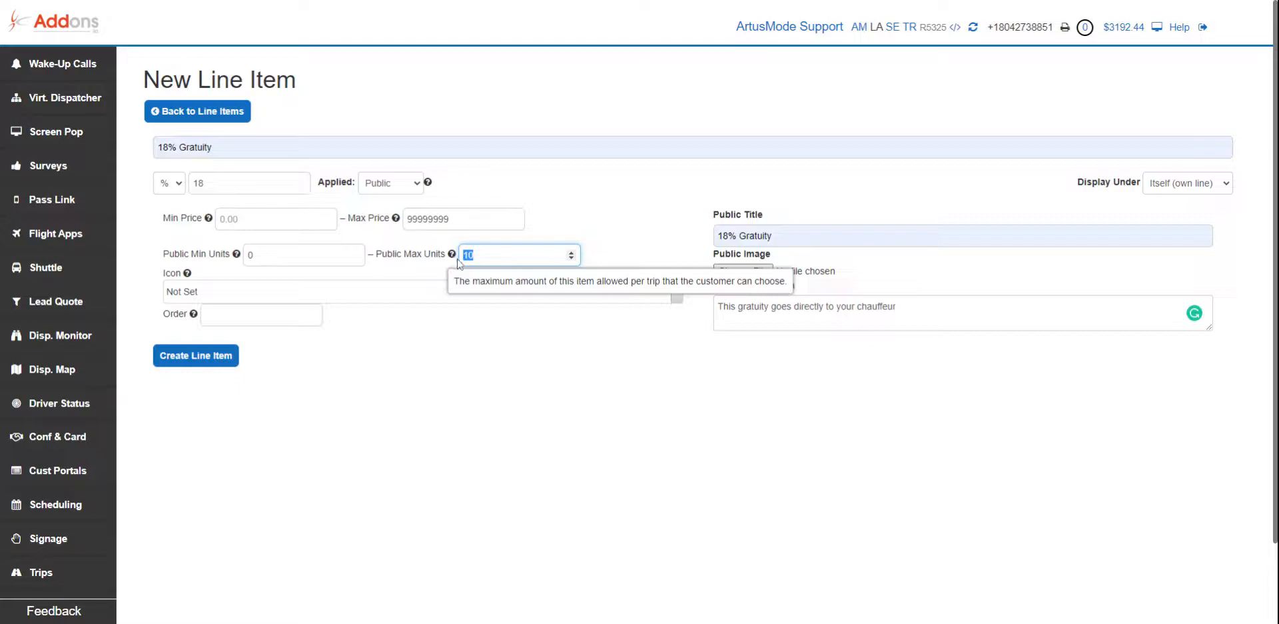
mouse_move(463, 245)
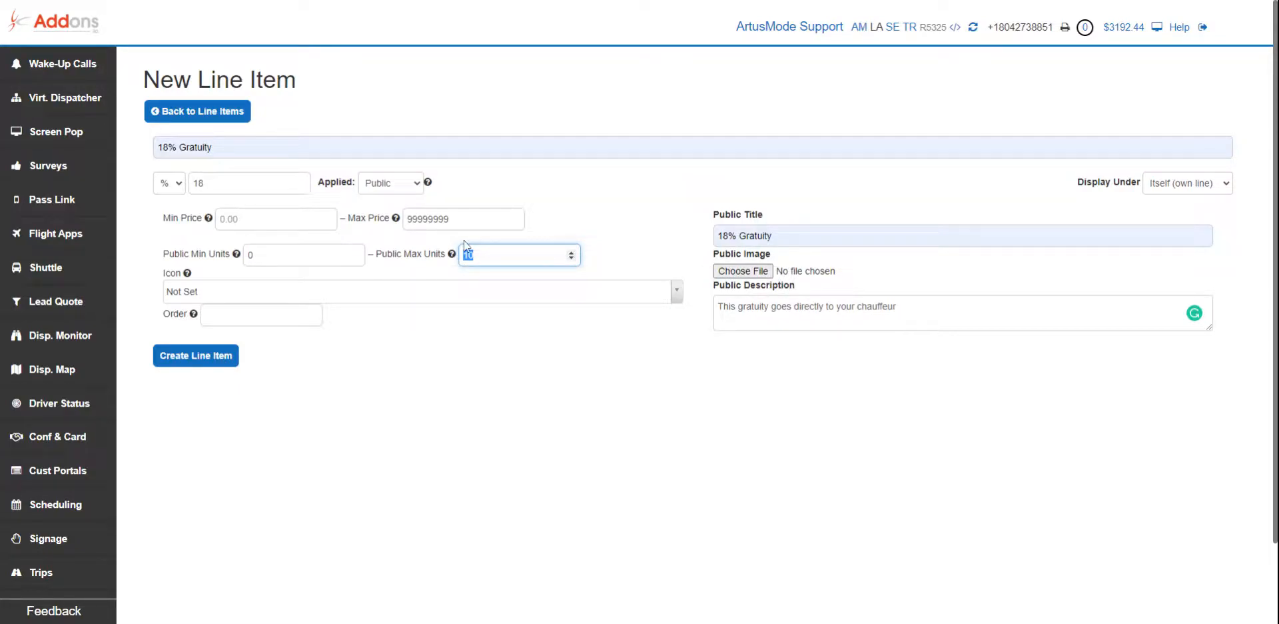
text(1)
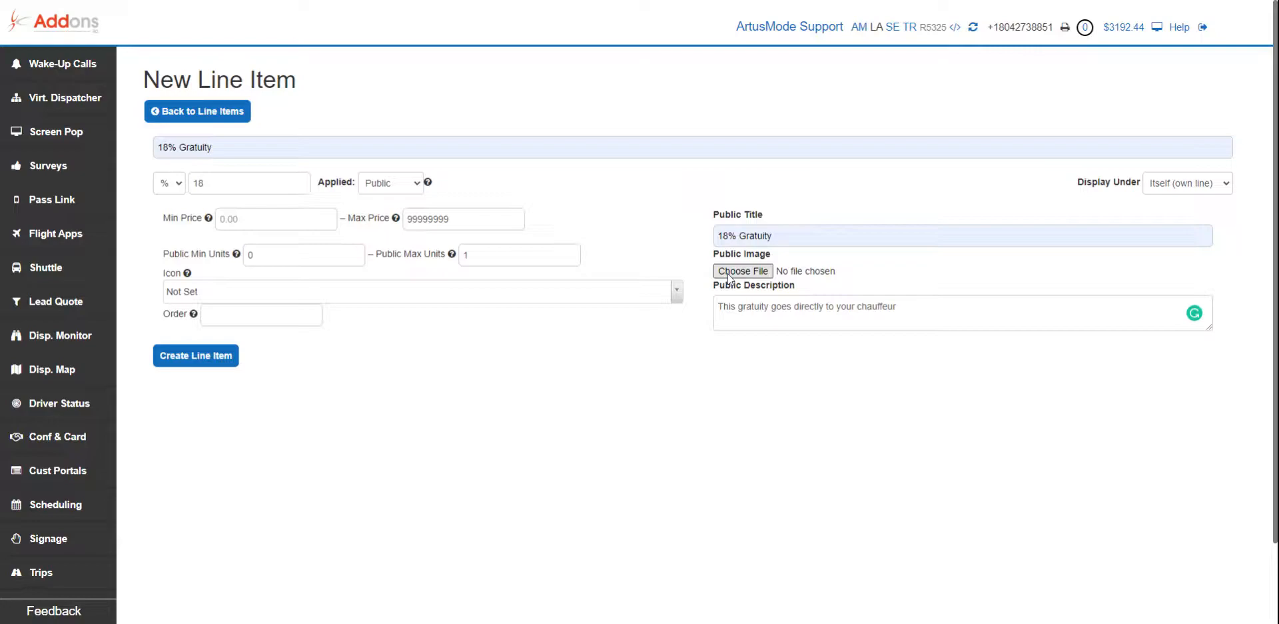
Attach the download (5).jpg public image, set order 1, and create the line item.
click(742, 271)
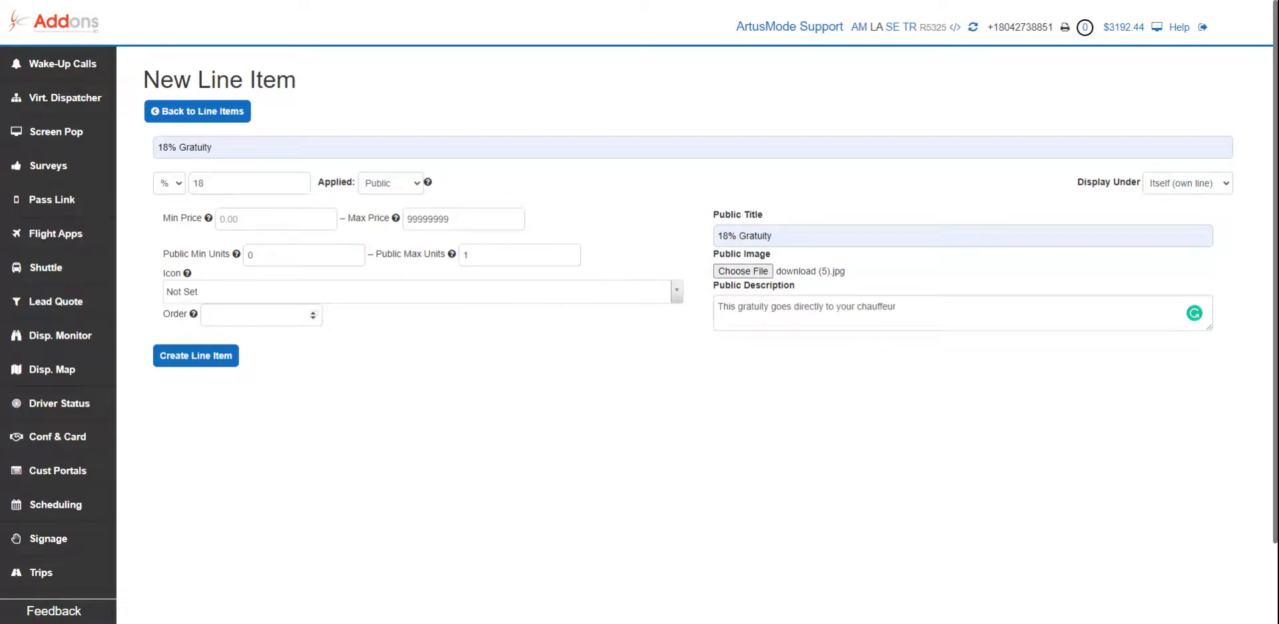
text(1)
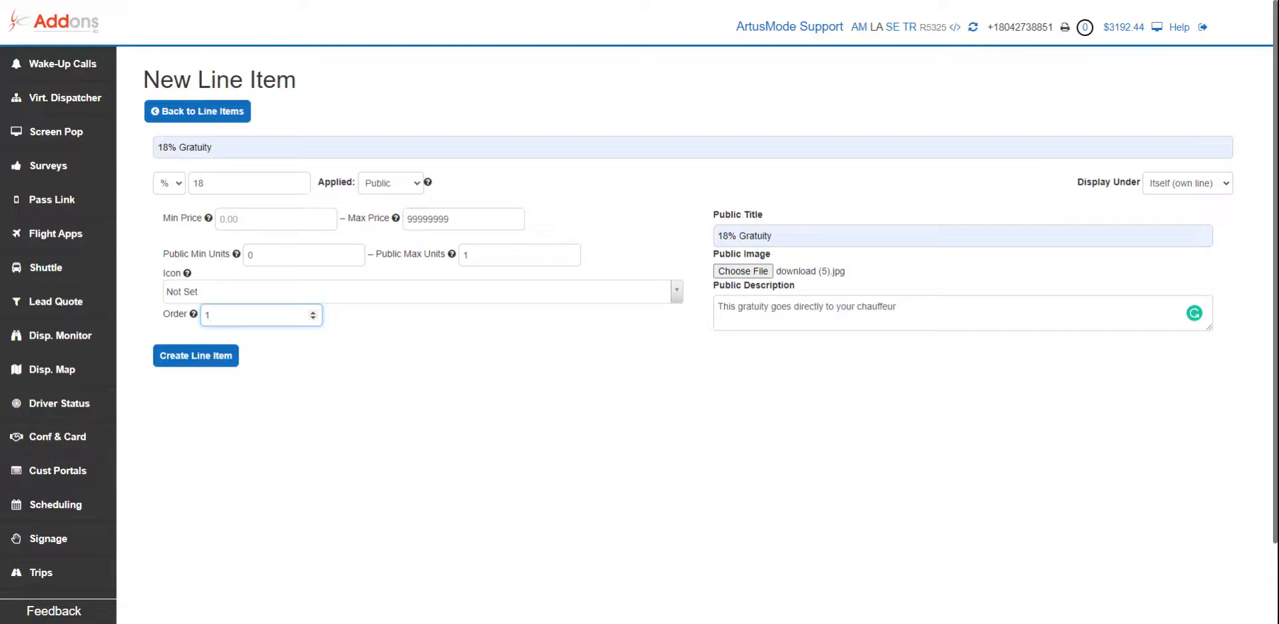
mouse_move(237, 255)
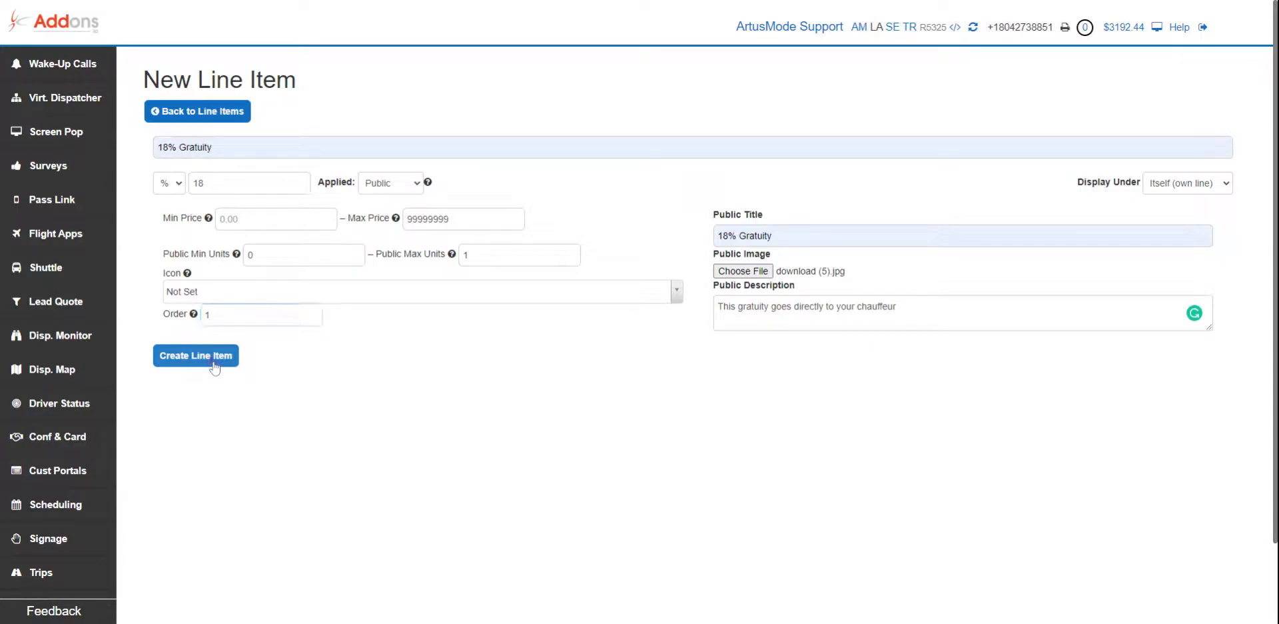
click(194, 354)
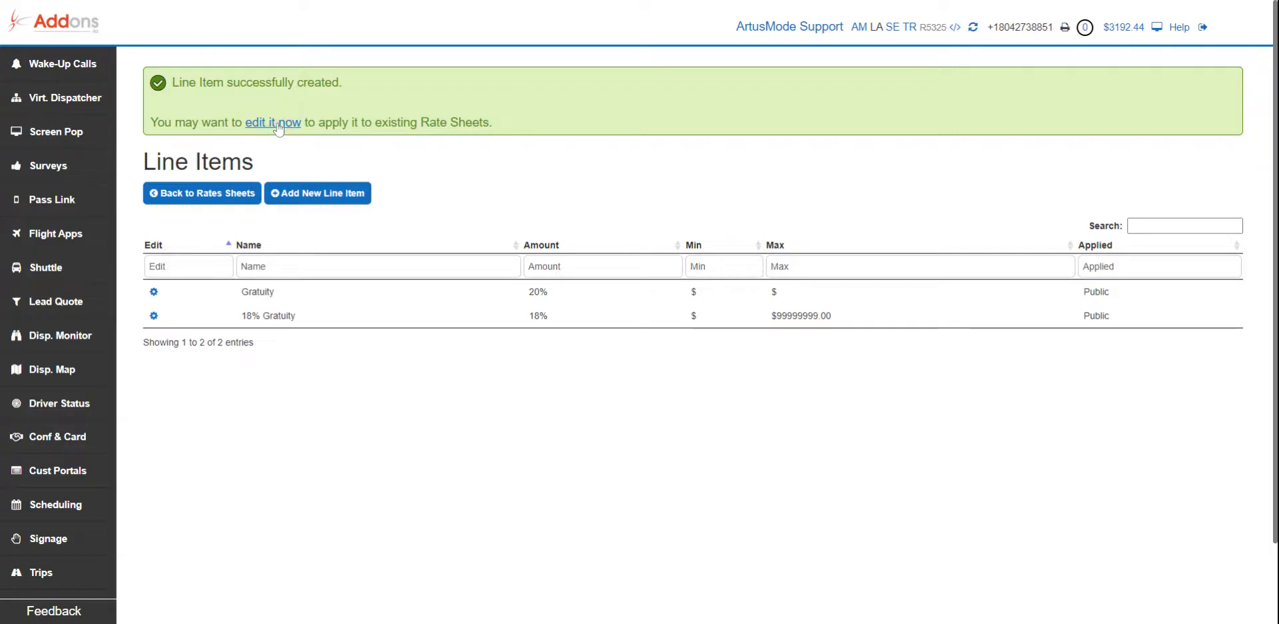
Enable 18% Gratuity on Sedan Hourly, Sedan Mileage Default and all zone-to-zone prices.
click(271, 121)
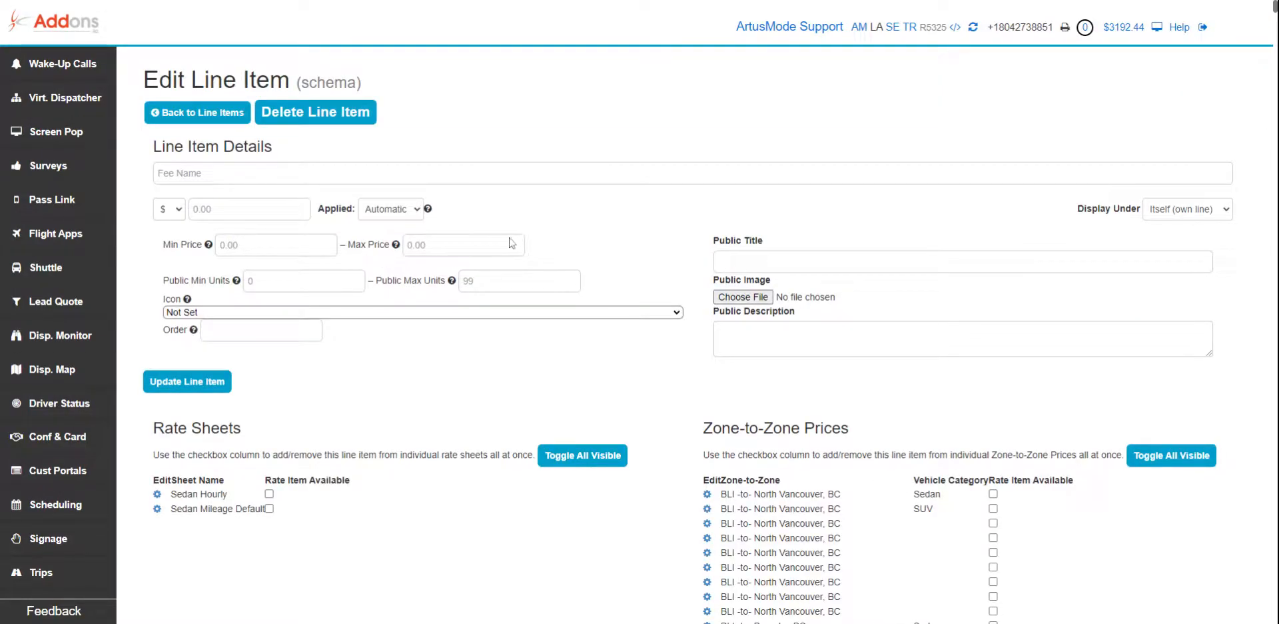
scroll(down, 3)
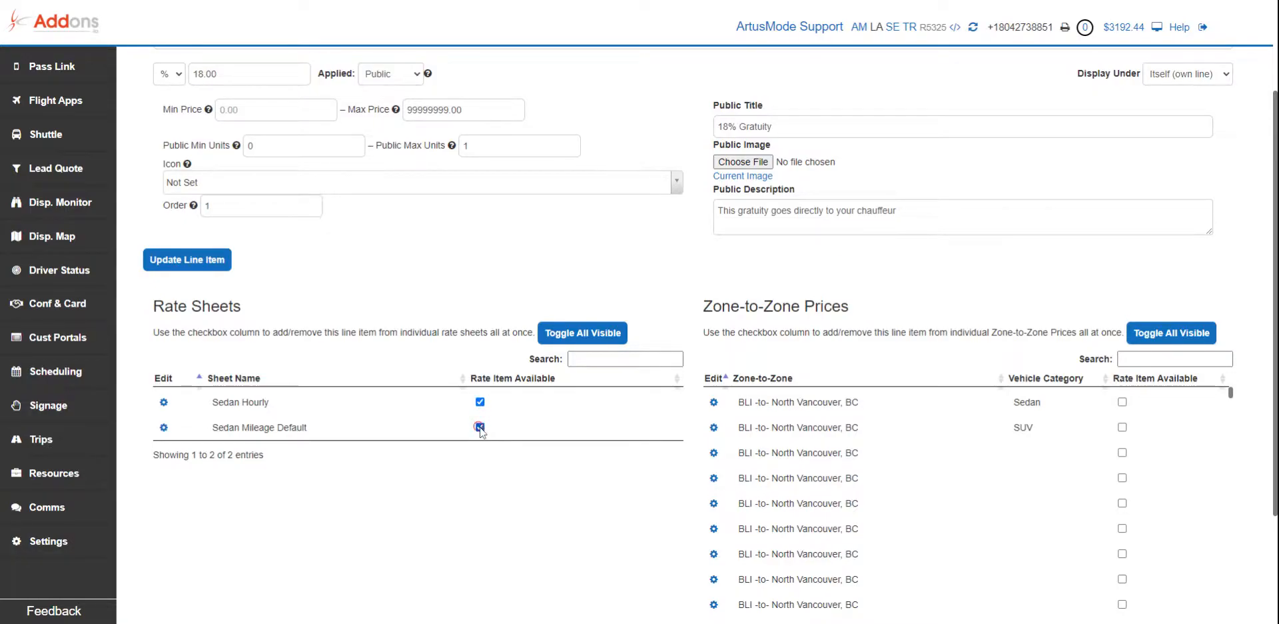
click(480, 426)
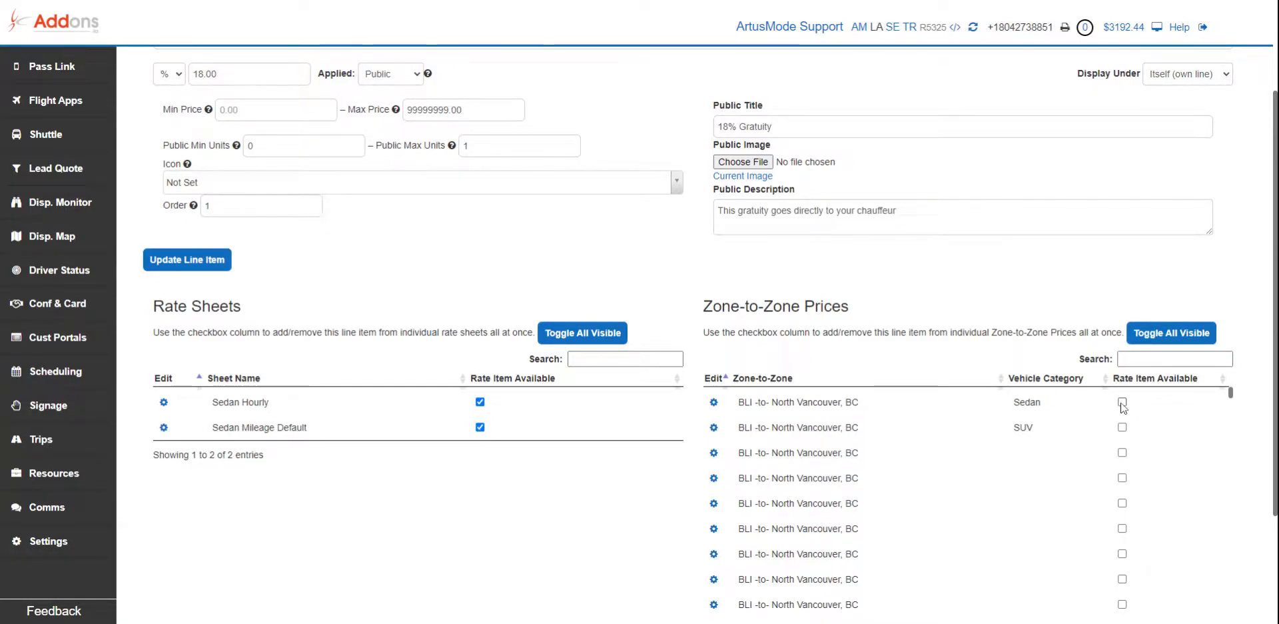
click(1170, 331)
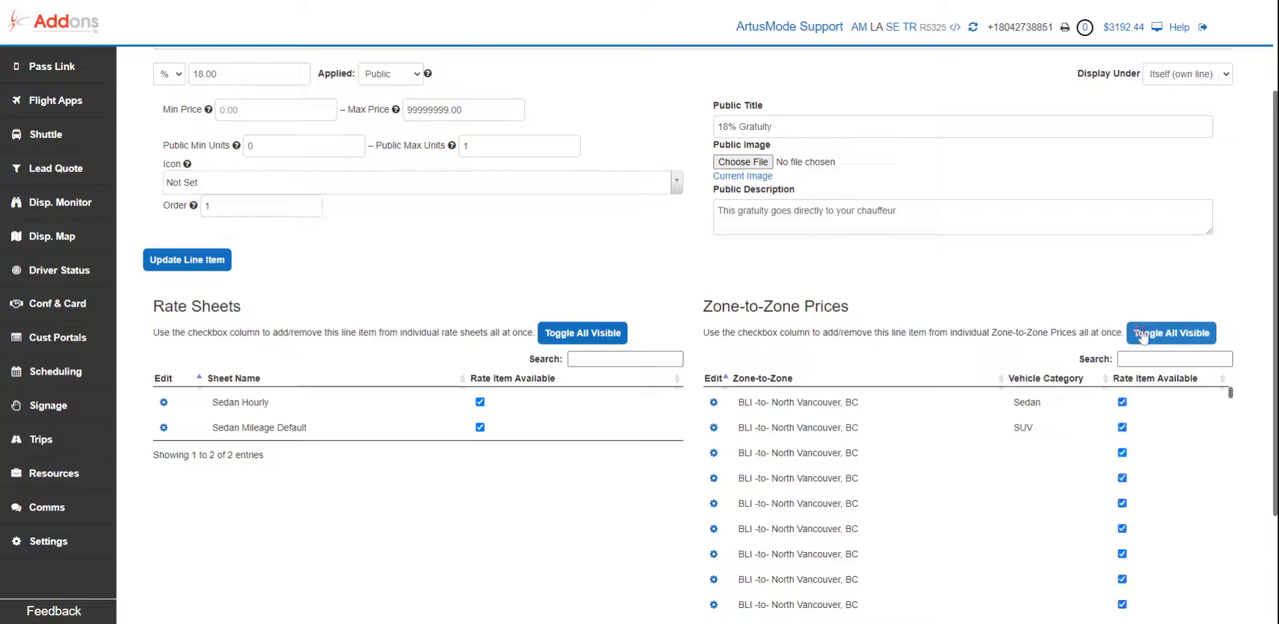
mouse_move(835, 269)
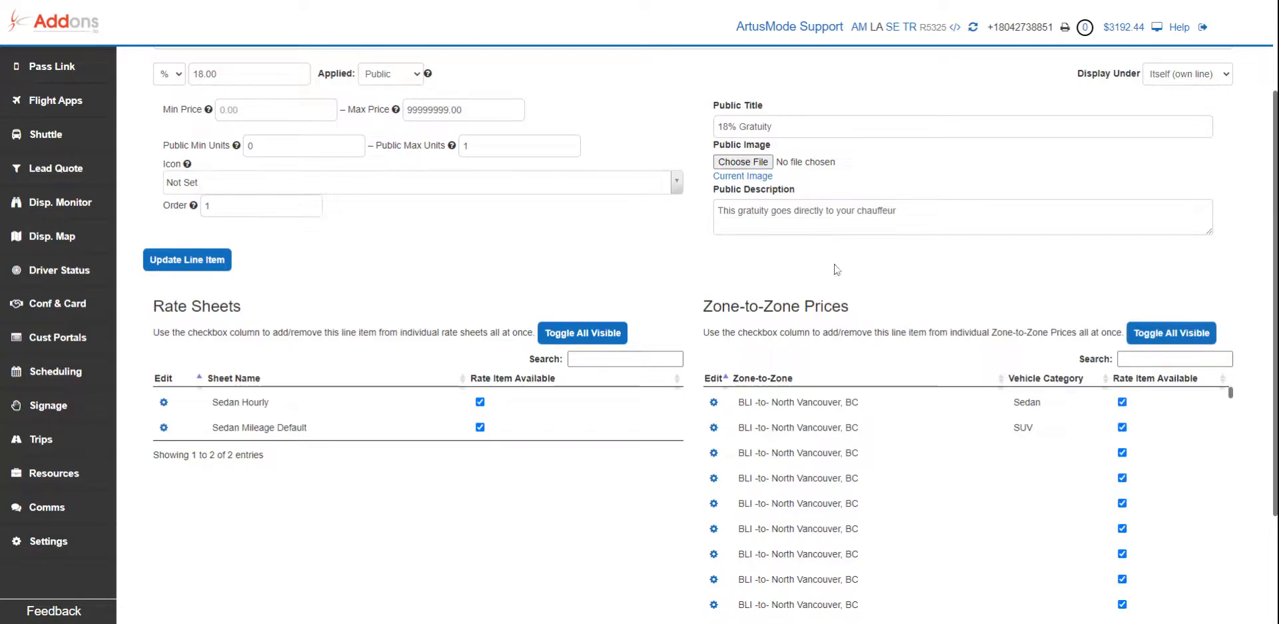
mouse_move(842, 273)
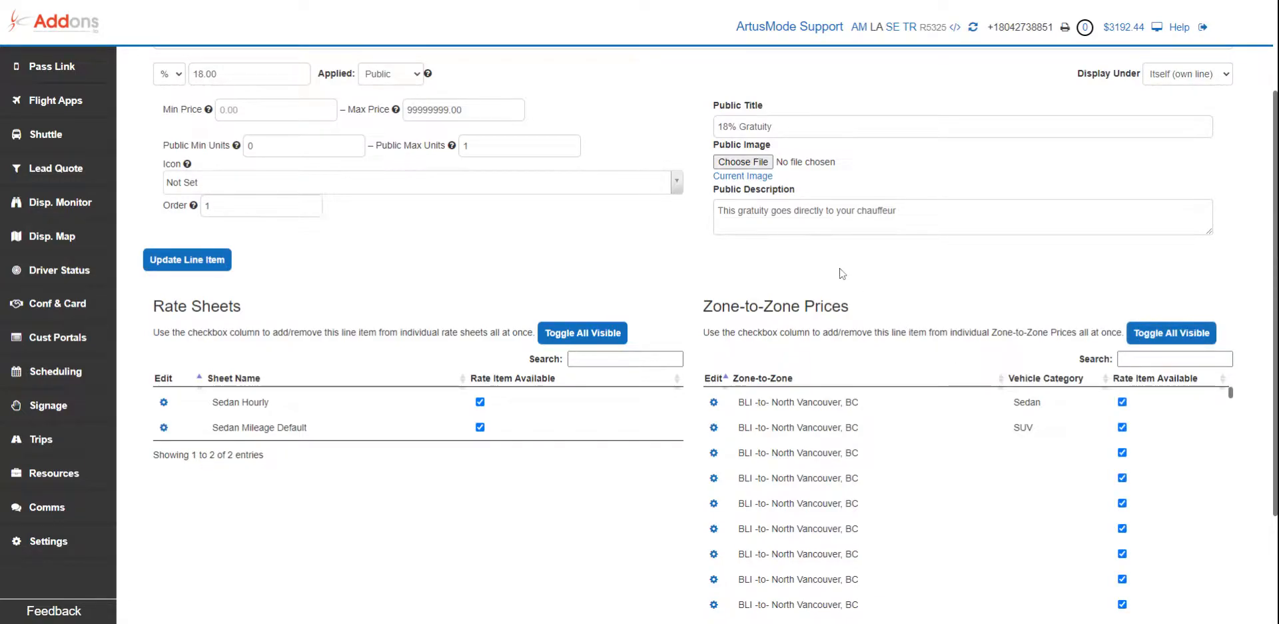
mouse_move(628, 247)
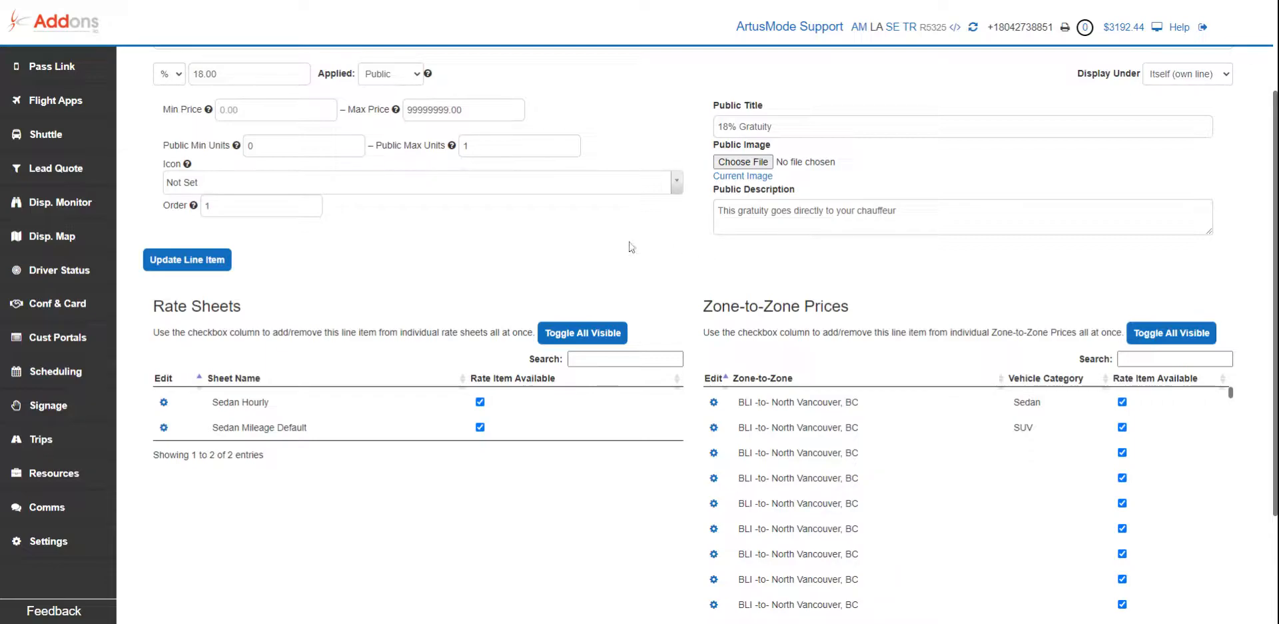
mouse_move(551, 248)
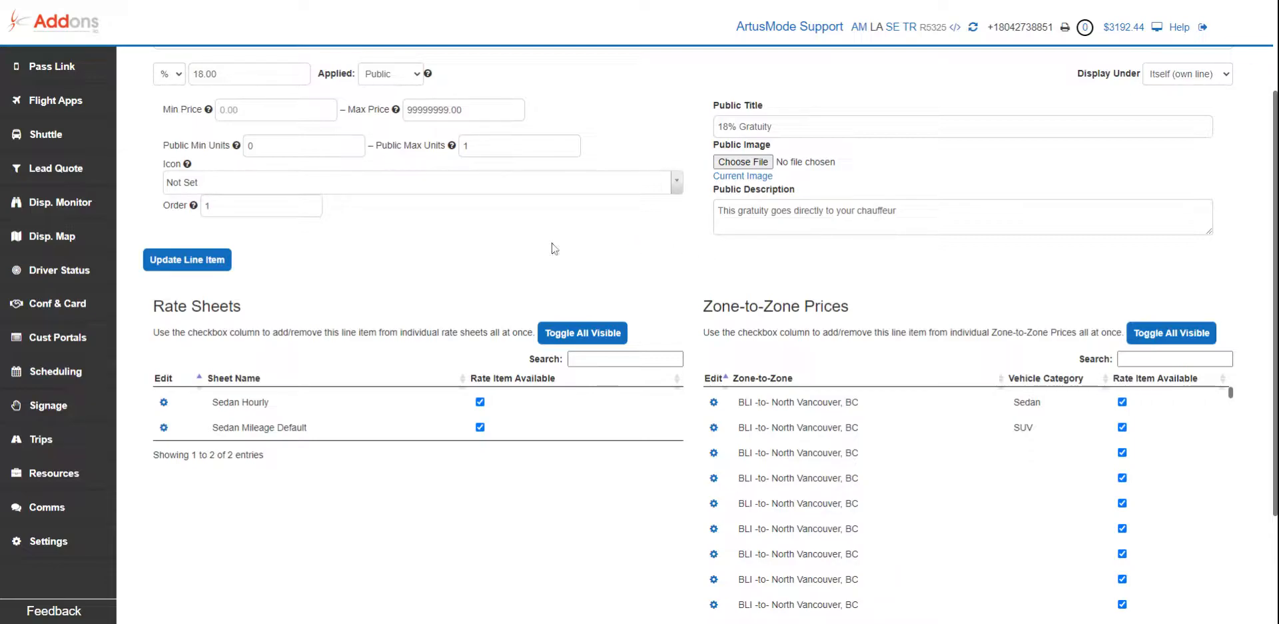
mouse_move(331, 268)
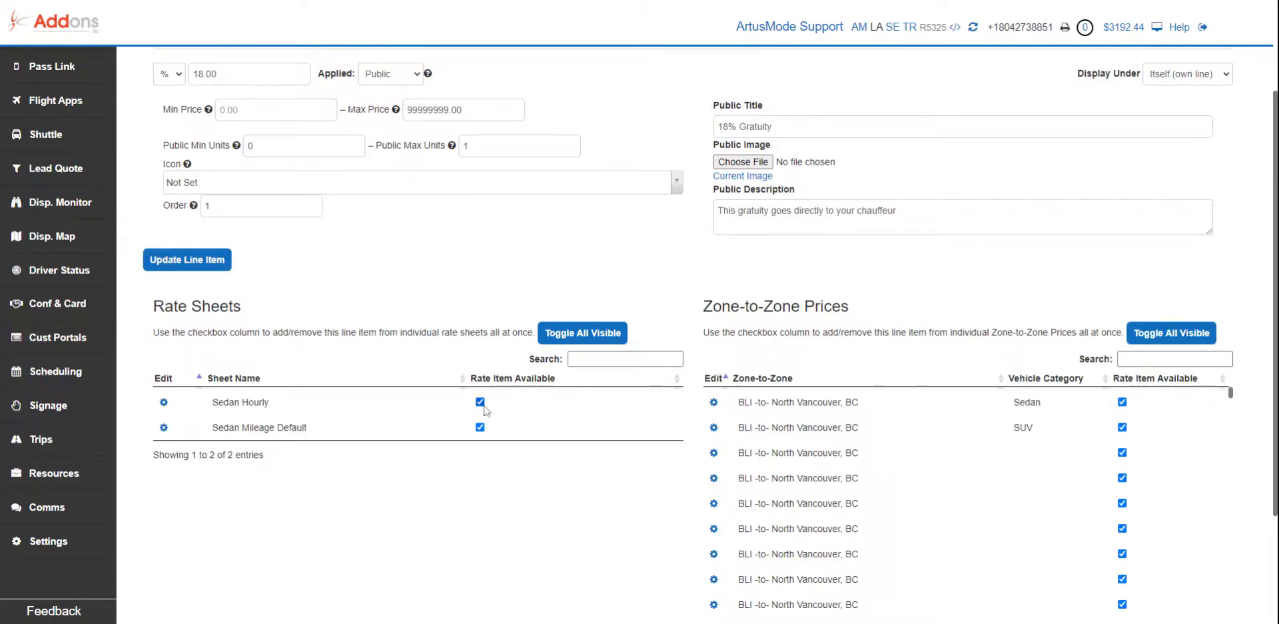
click(480, 401)
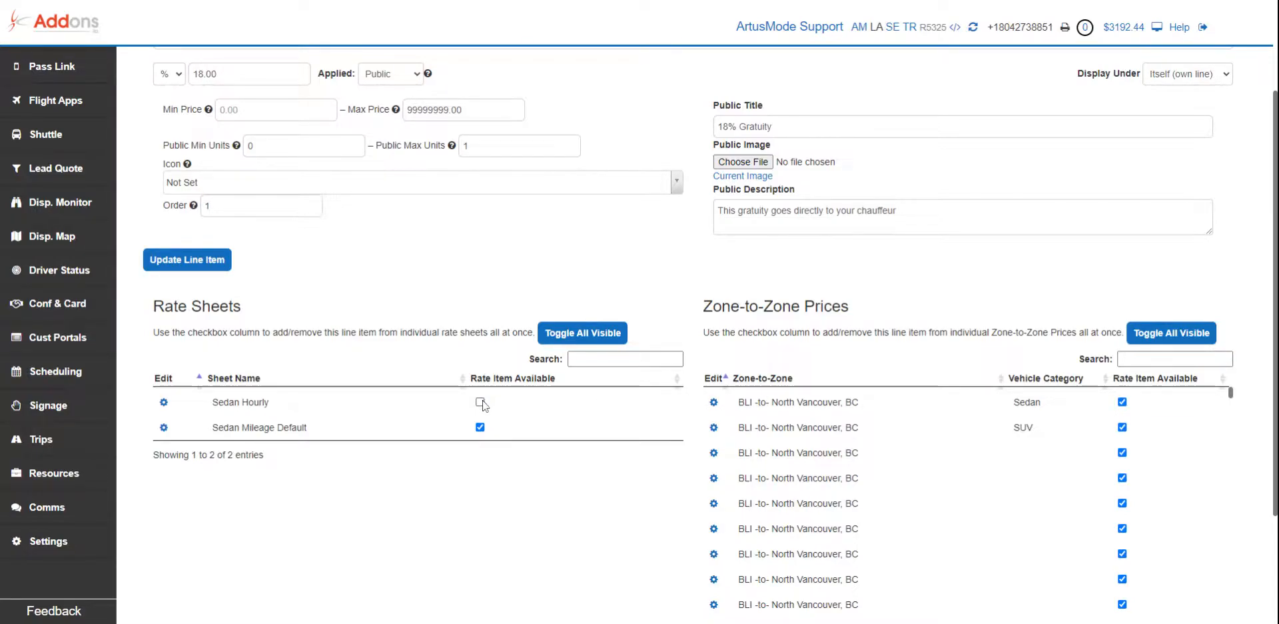
click(479, 403)
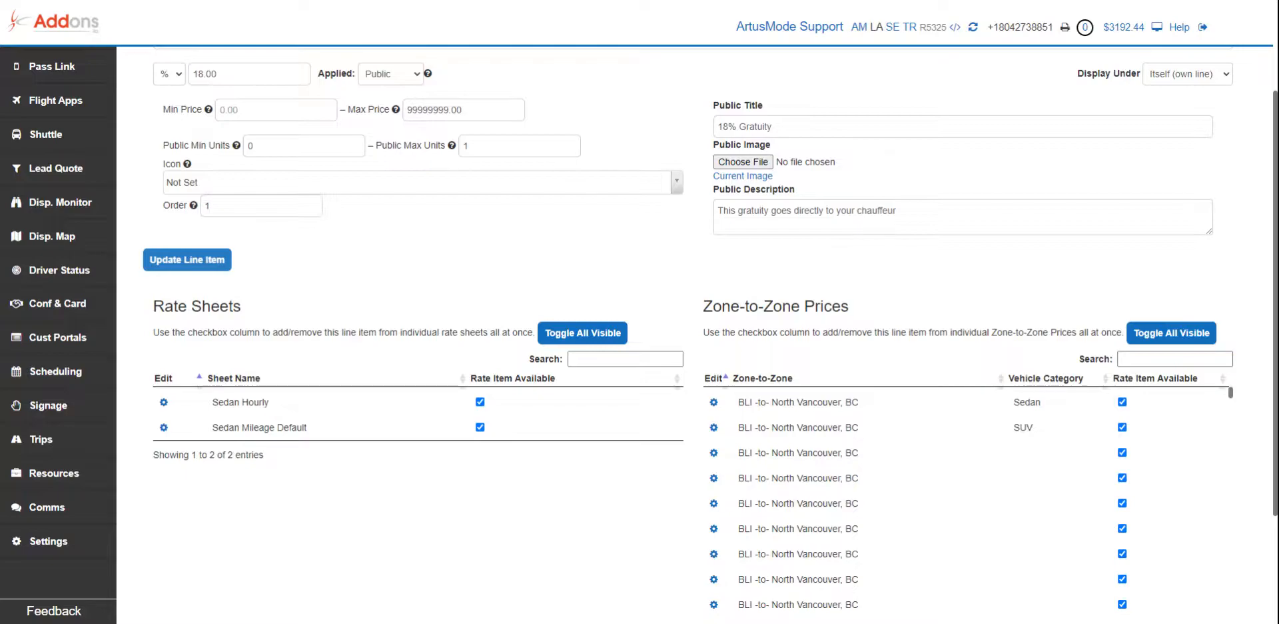
mouse_move(127, 270)
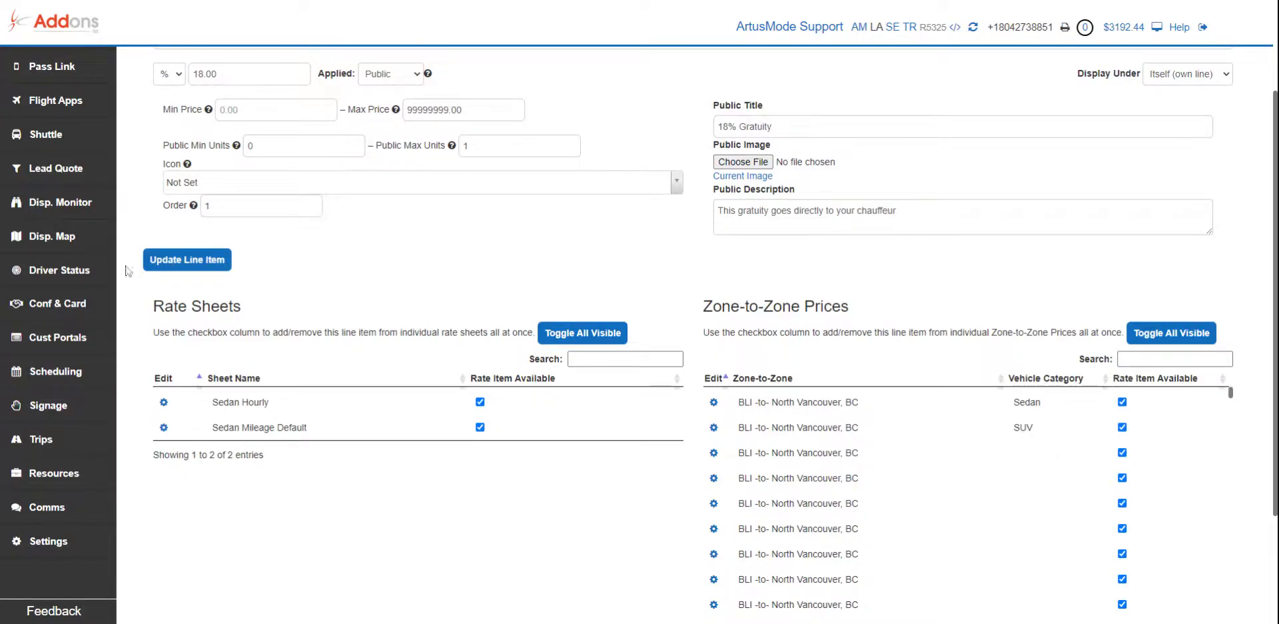
Update the 18% Gratuity line item and return to the Rate Management overview.
click(187, 259)
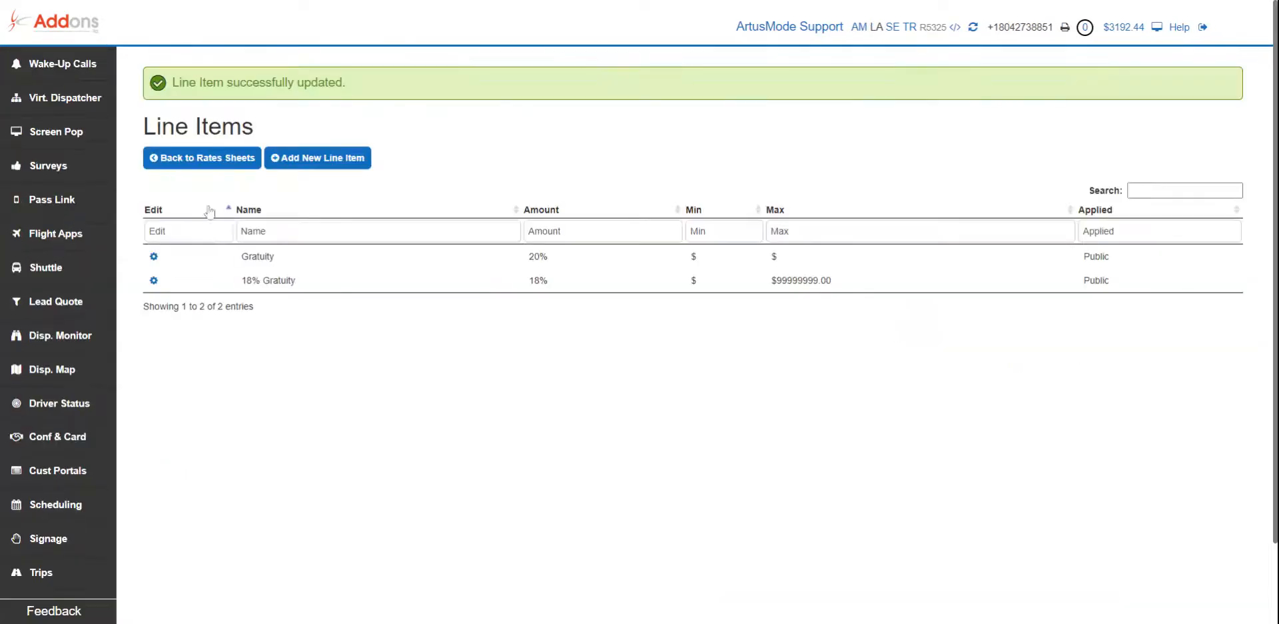
mouse_move(61, 216)
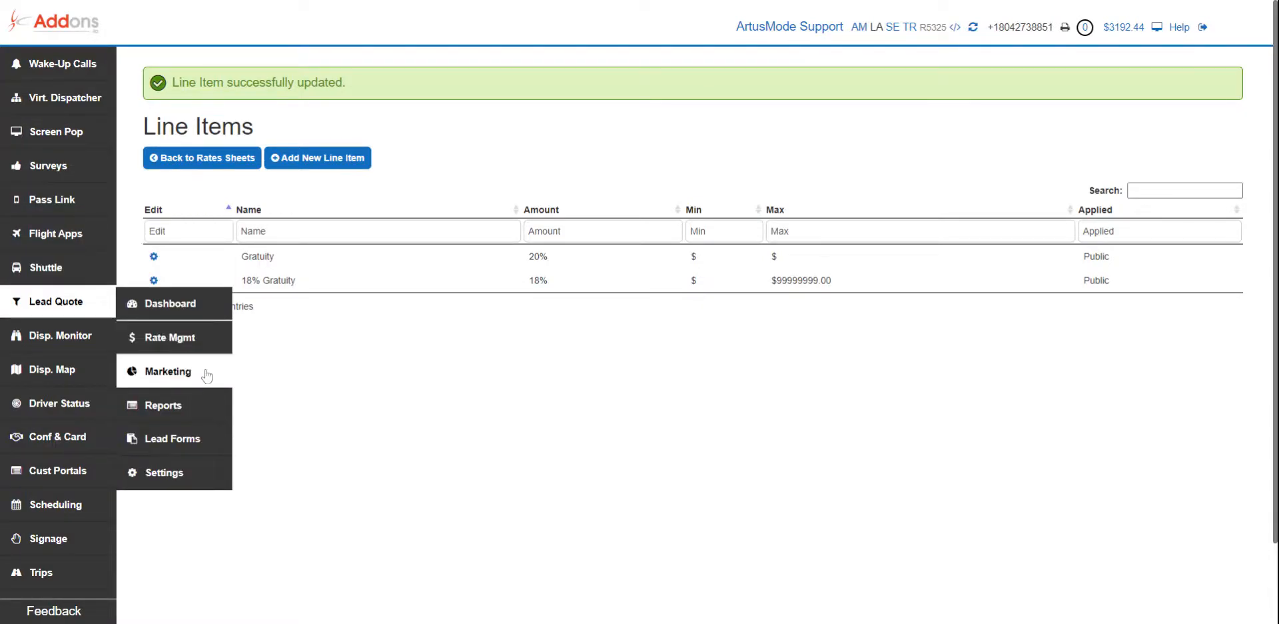
click(172, 338)
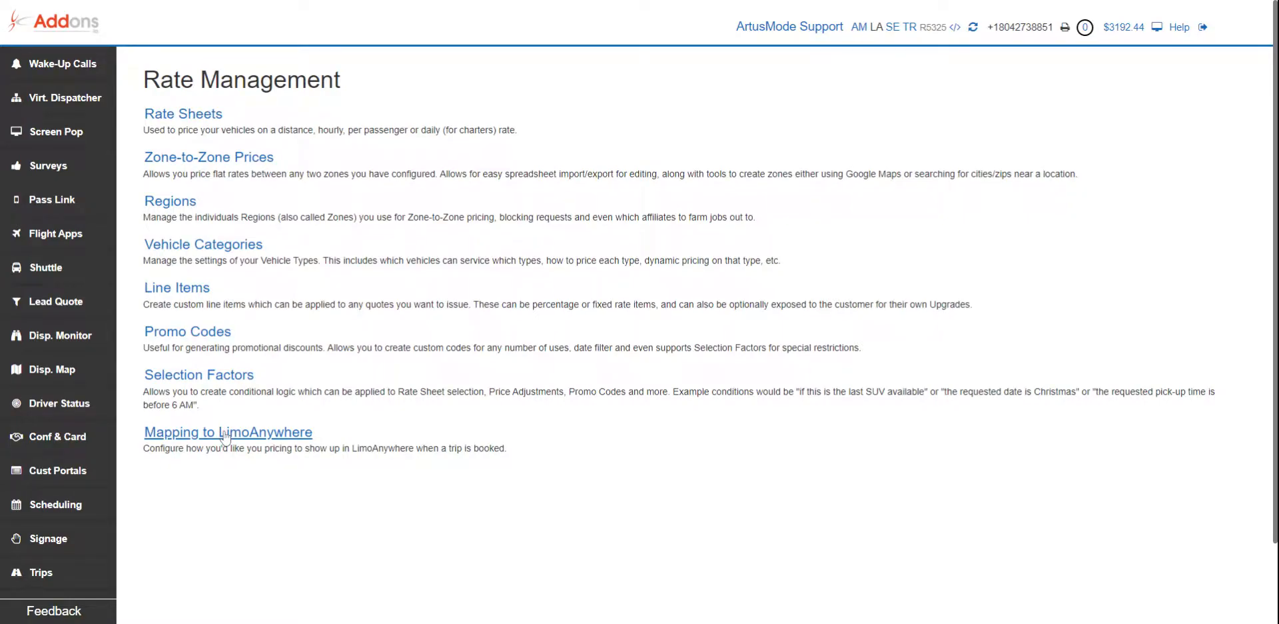
In Mapping to LimoAnywhere, map 18% Gratuity to the fixed Extra Grat field and save.
click(228, 431)
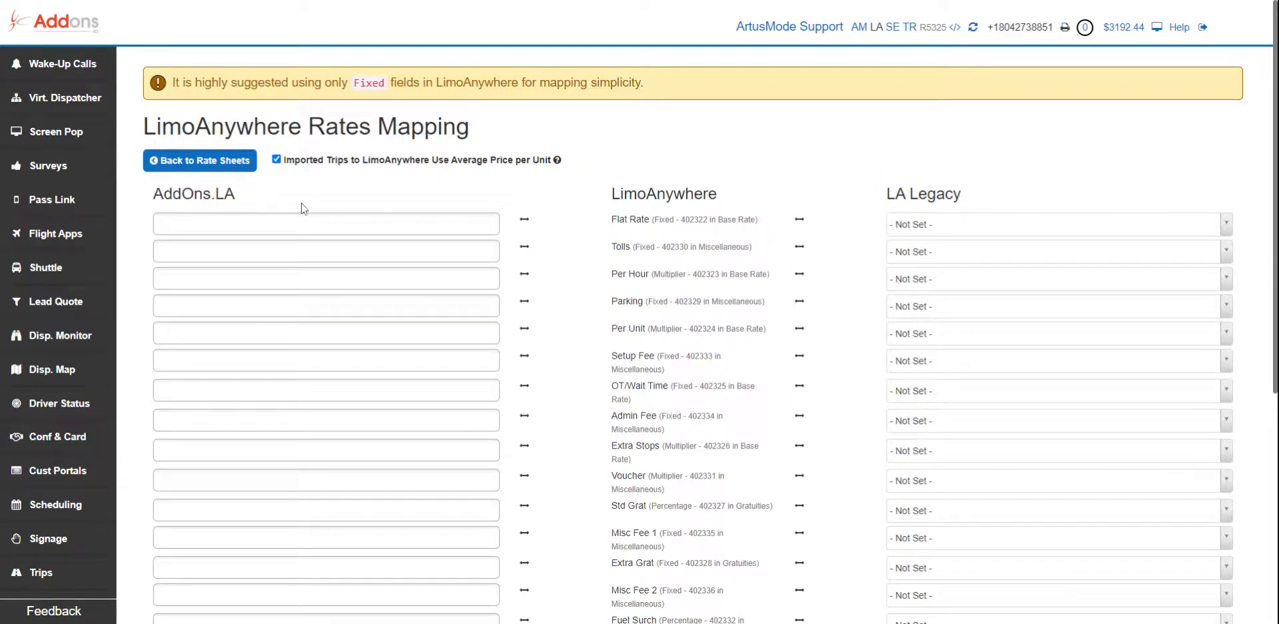
scroll(down, 3)
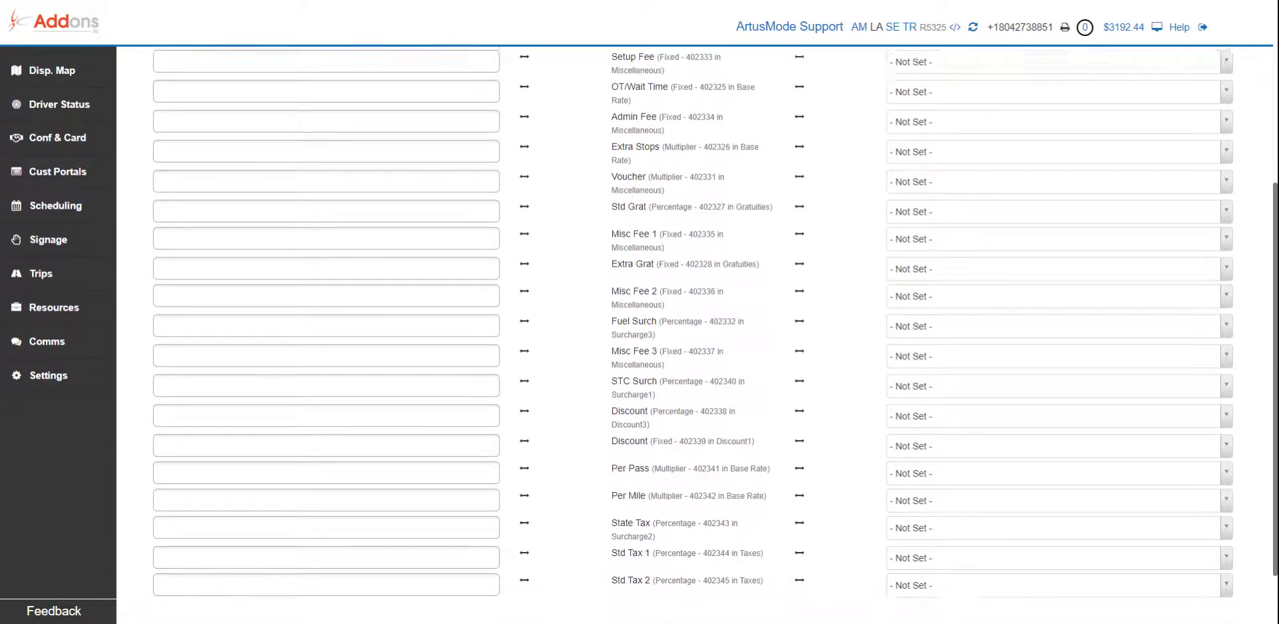
scroll(down, 3)
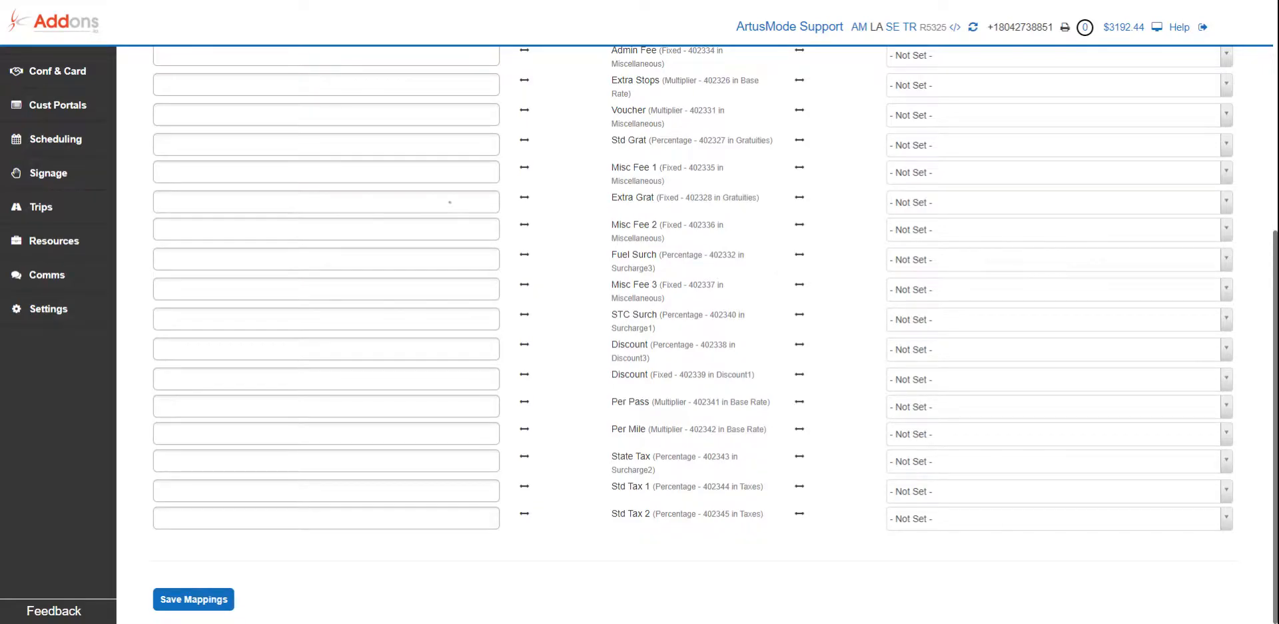
click(325, 201)
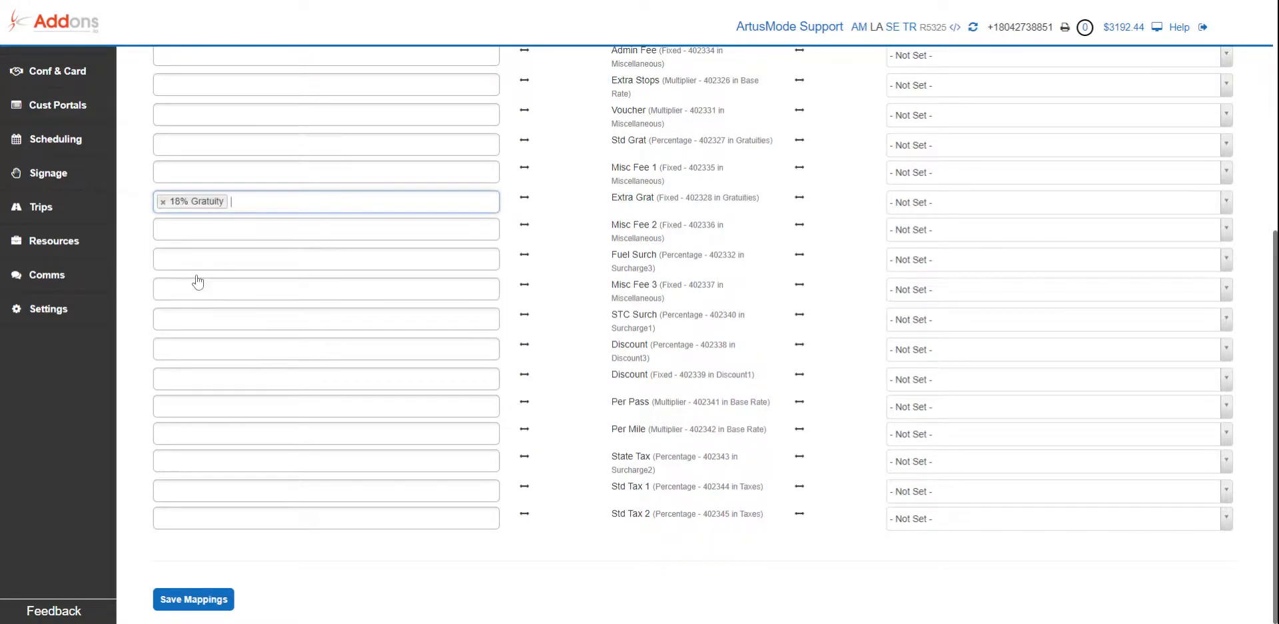
mouse_move(691, 213)
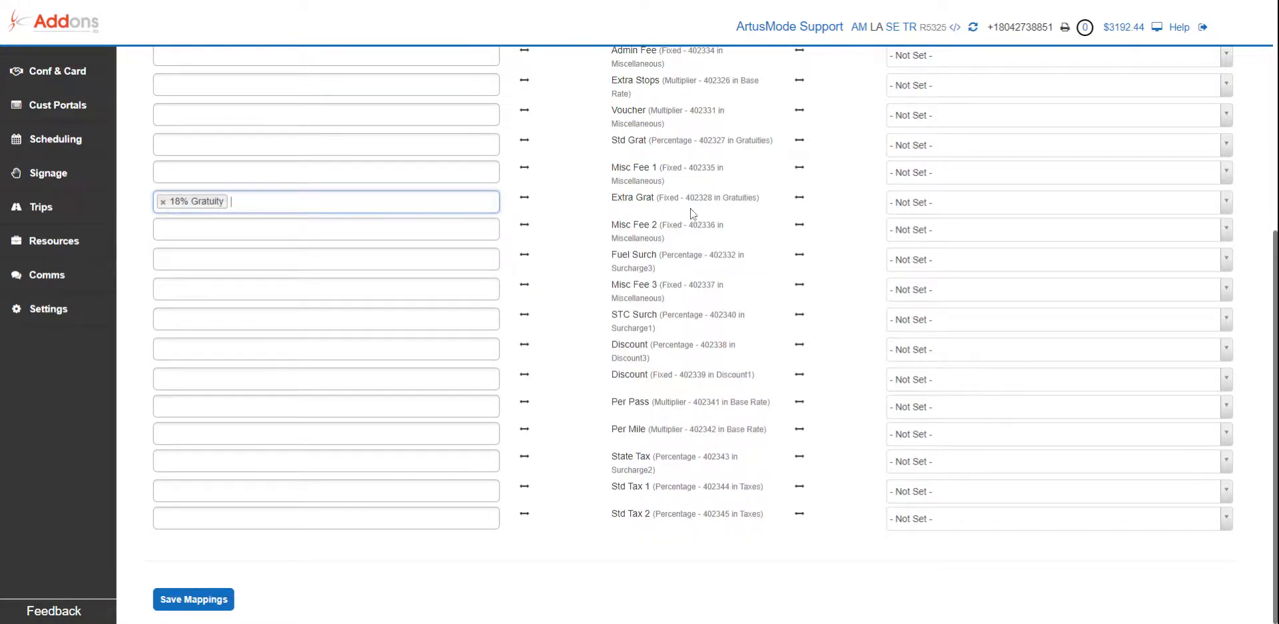
double_click(669, 197)
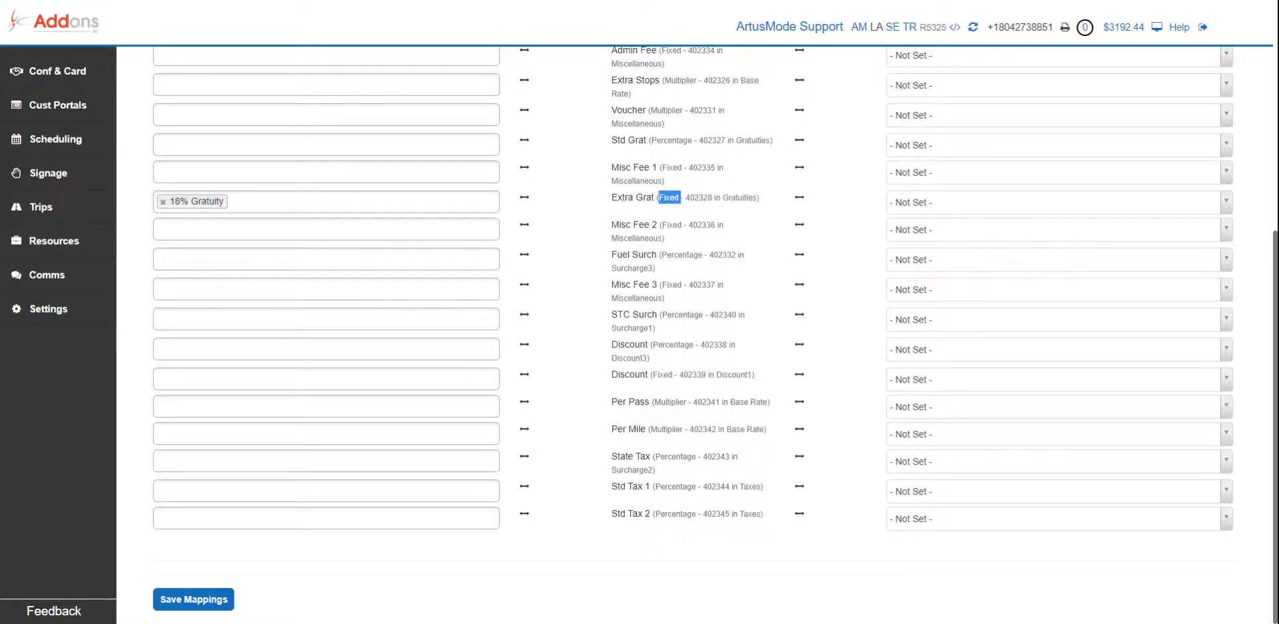
mouse_move(591, 204)
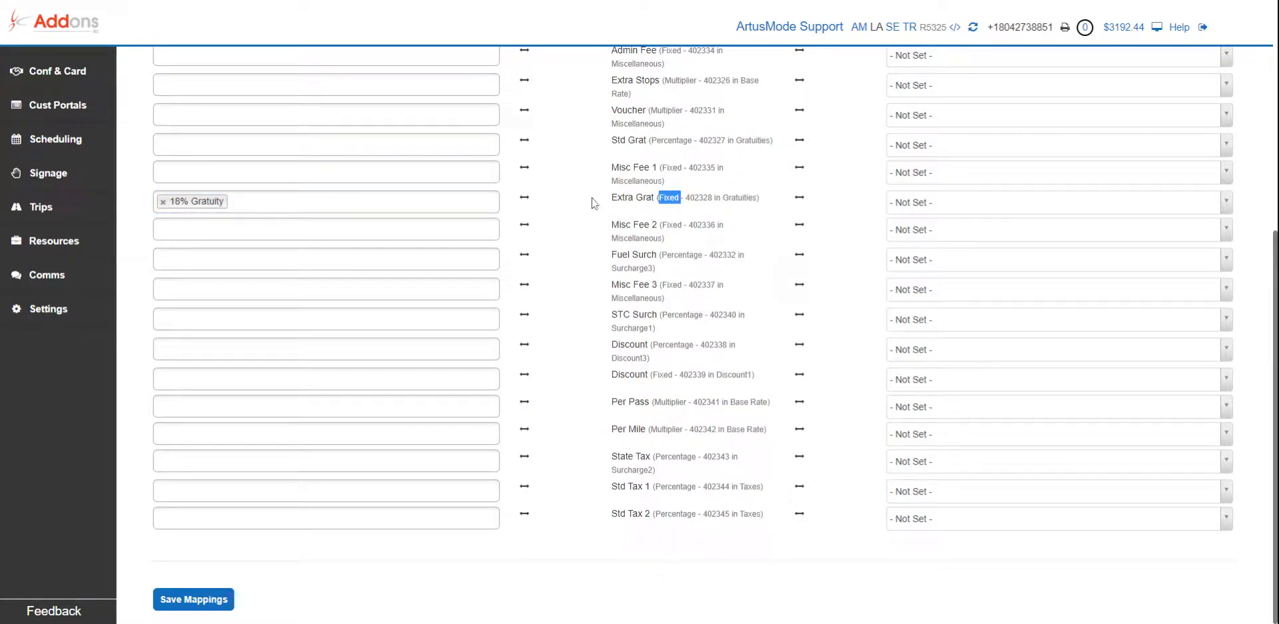
click(193, 599)
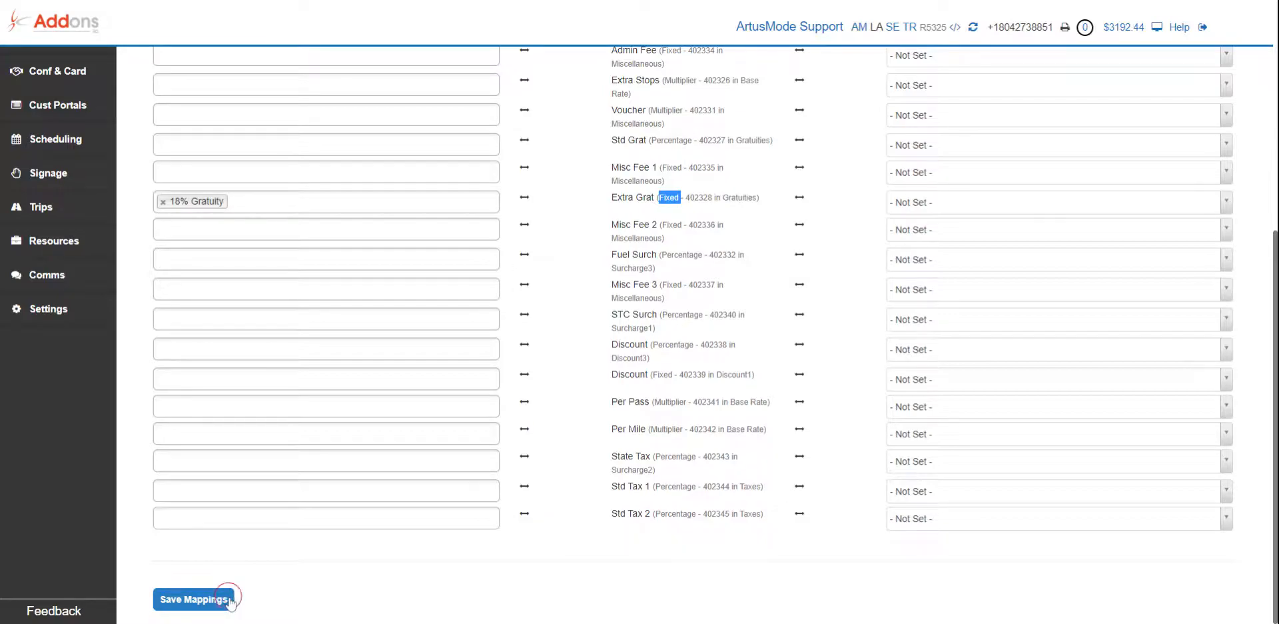
Save the LimoAnywhere mappings and reopen the Line Items list with both Gratuity items.
click(194, 598)
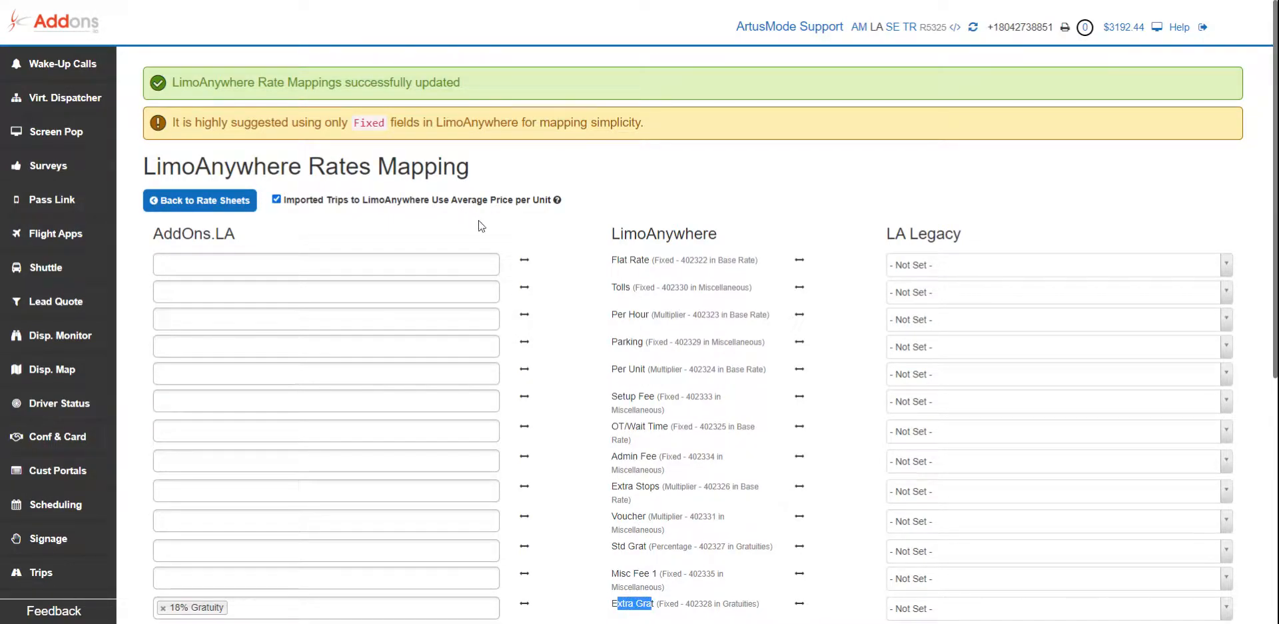
mouse_move(55, 233)
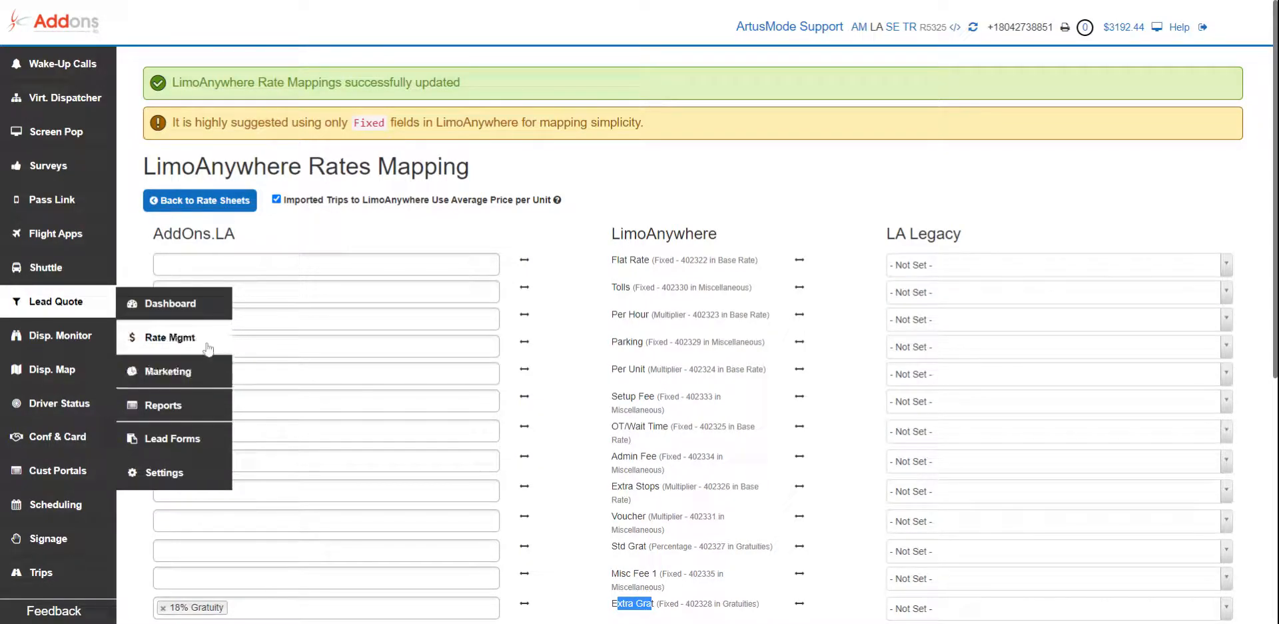
click(171, 337)
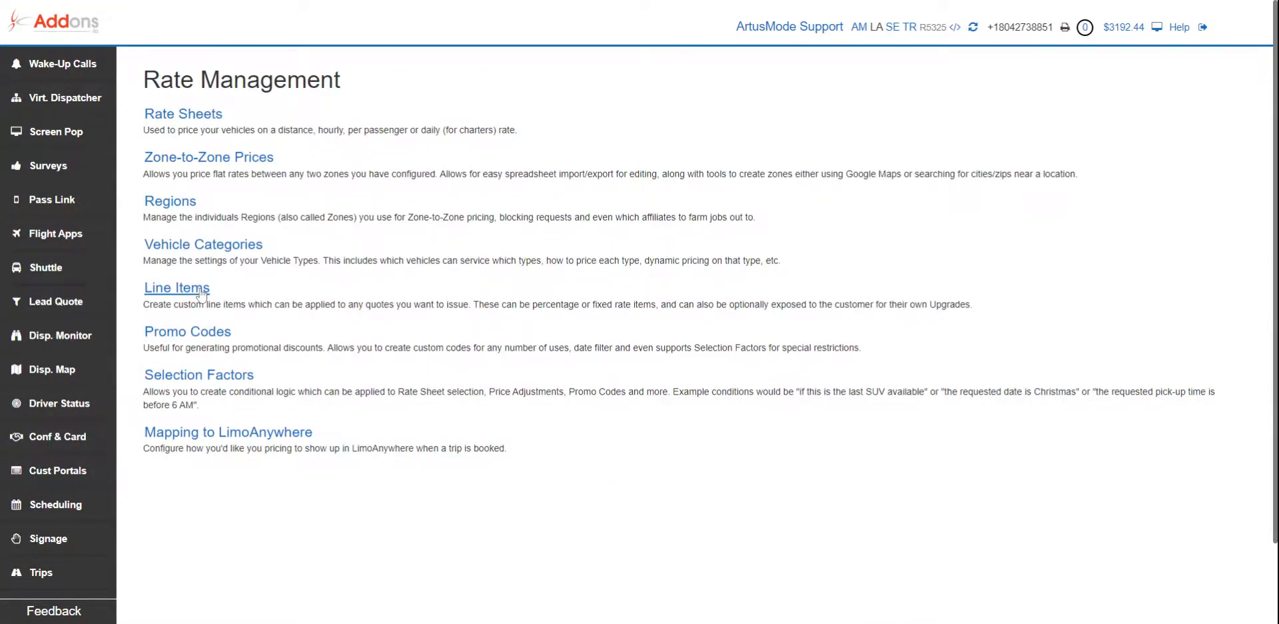
click(176, 288)
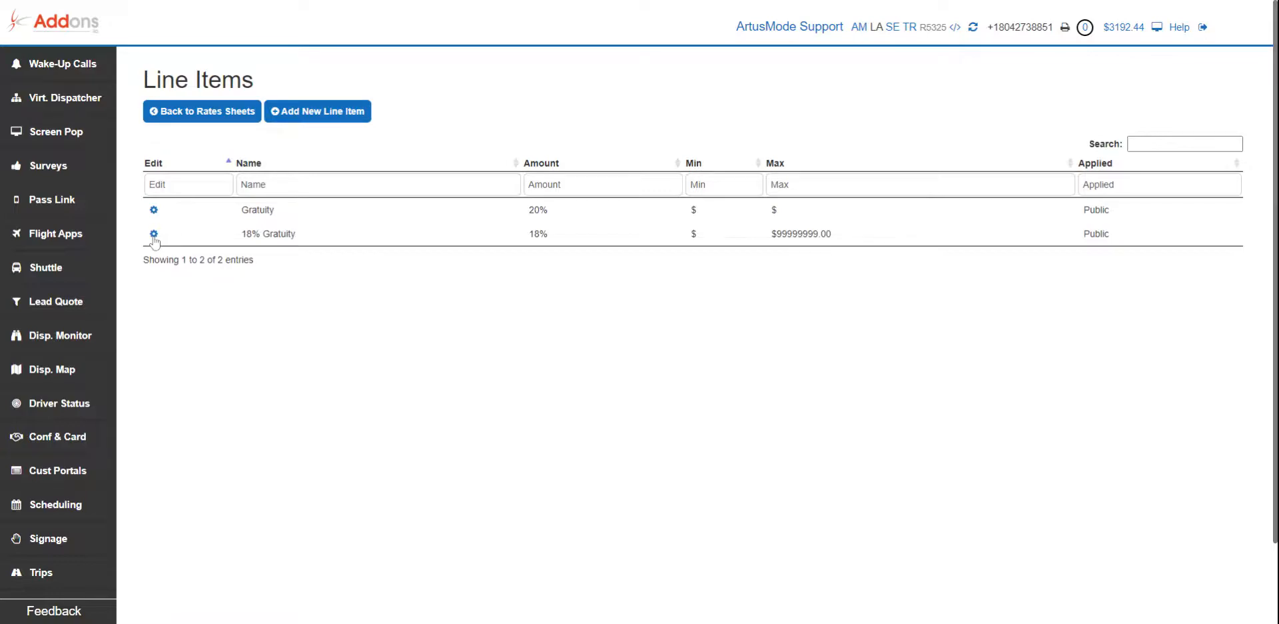
Reopen 18% Gratuity for editing and select its Public Max Units value to change 1 to 20.
click(154, 235)
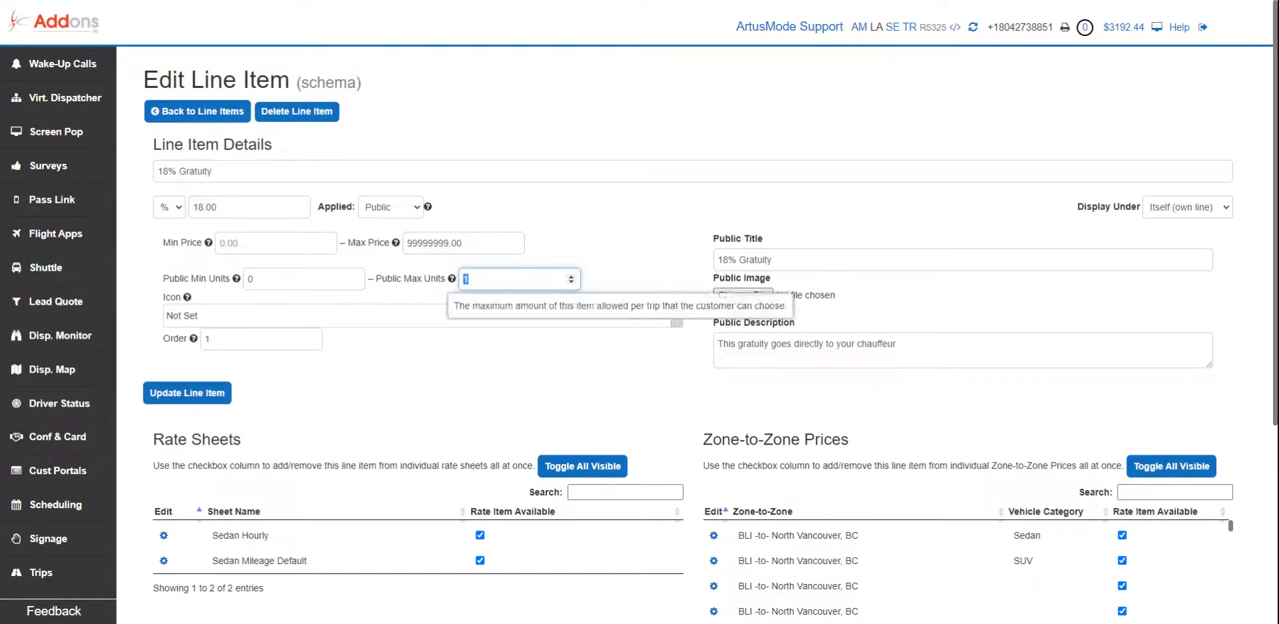
mouse_move(354, 285)
text(20)
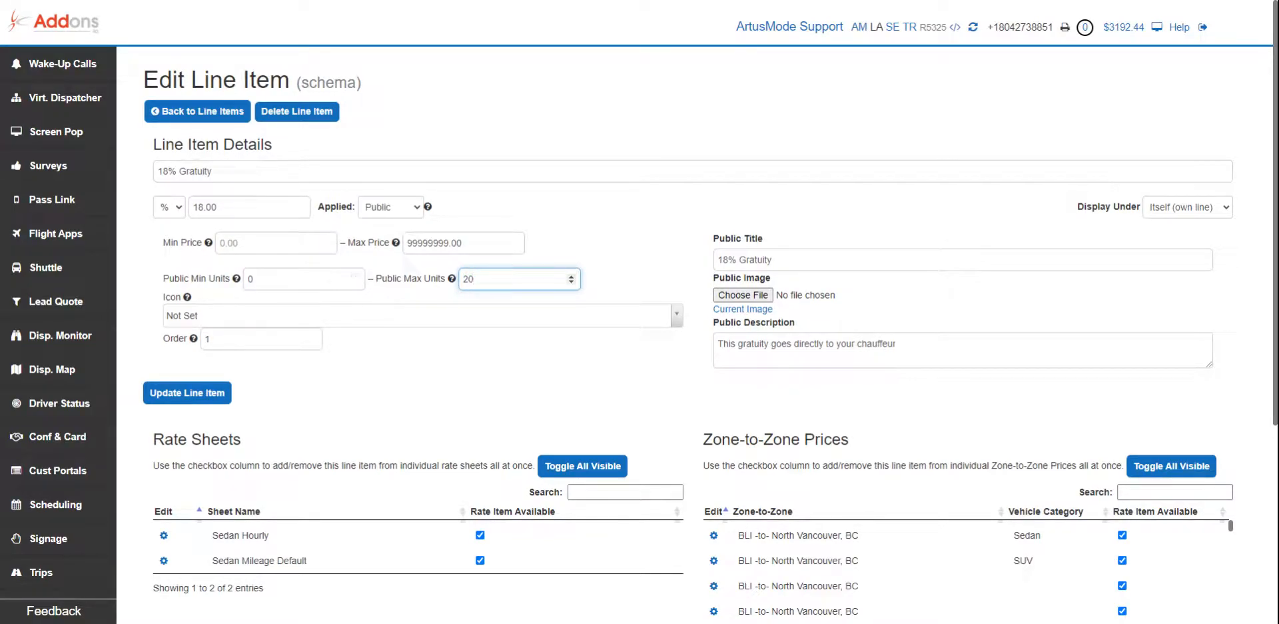
triple_click(518, 279)
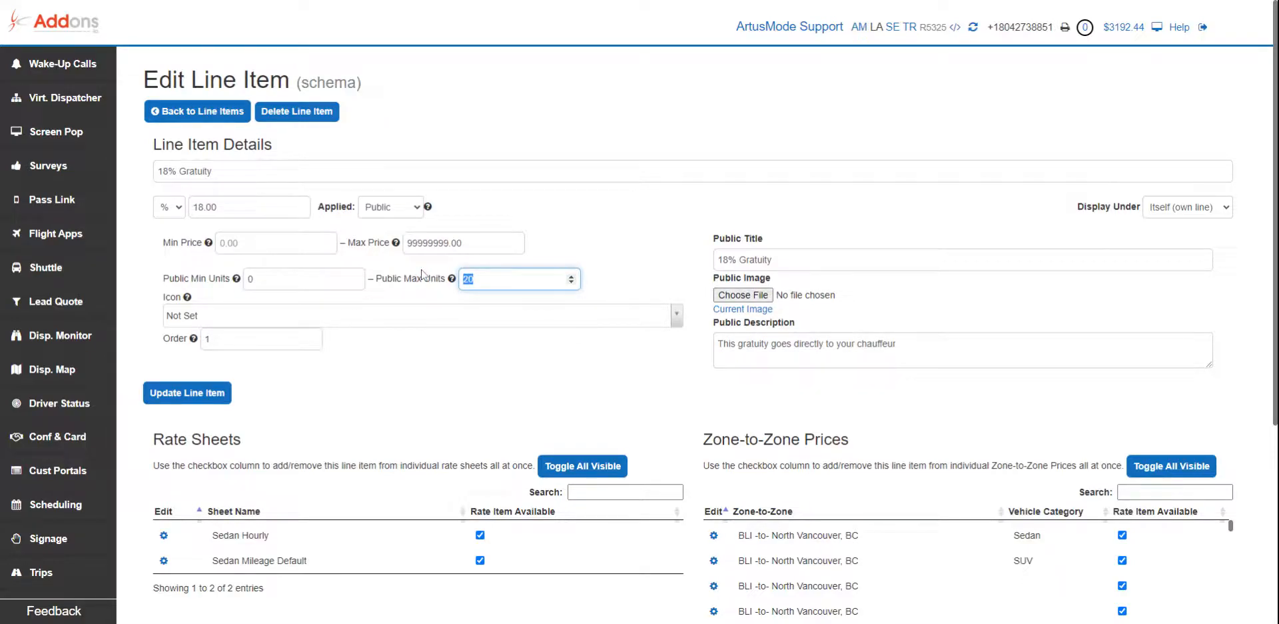